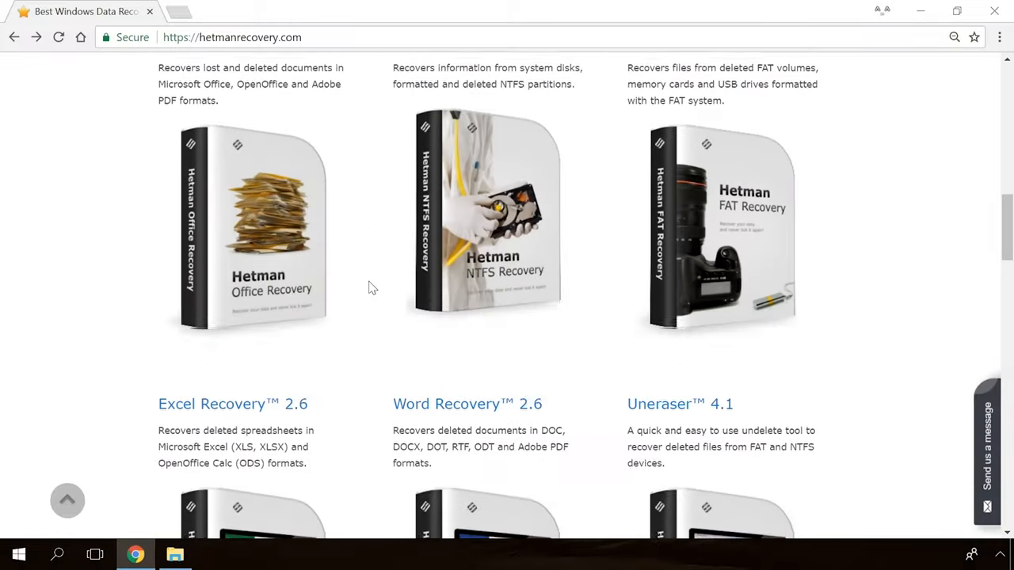
- Go to the Hetman Partition Recovery page and get the free download
{"action": "scroll", "scroll_direction": "up", "scroll_amount": 3}
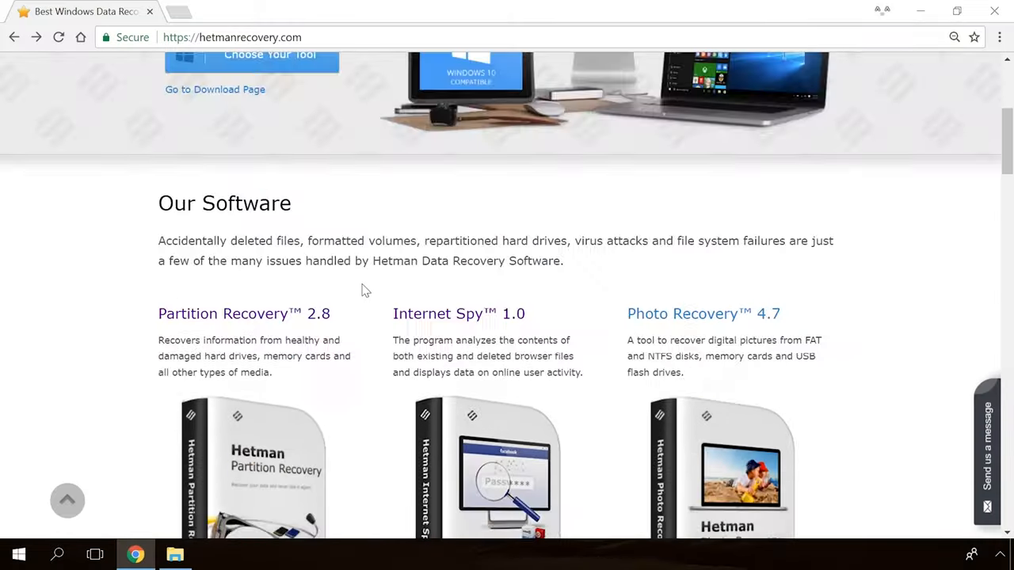
{"action": "left_click", "coordinate": [244, 313]}
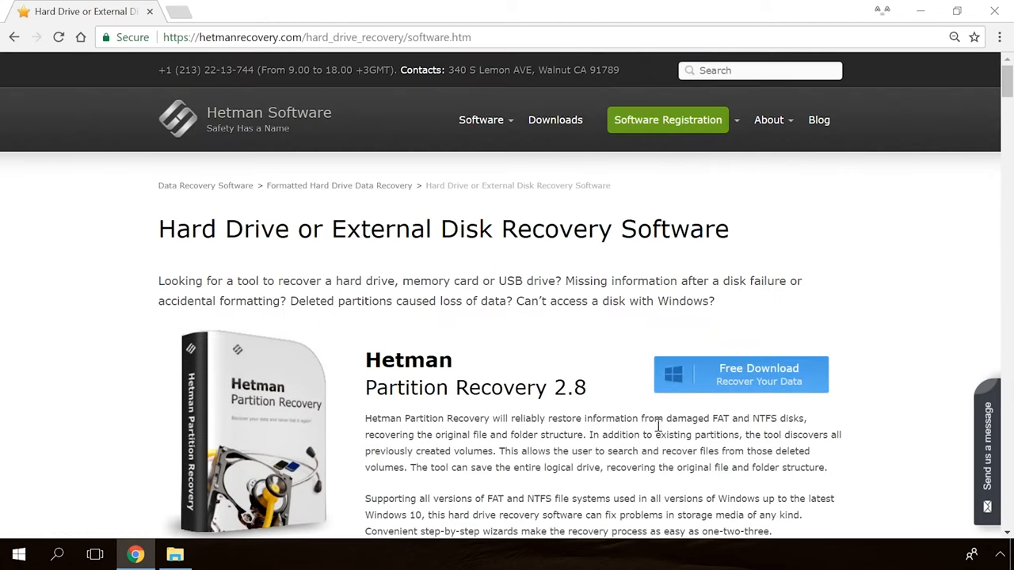
{"action": "left_click", "coordinate": [738, 374]}
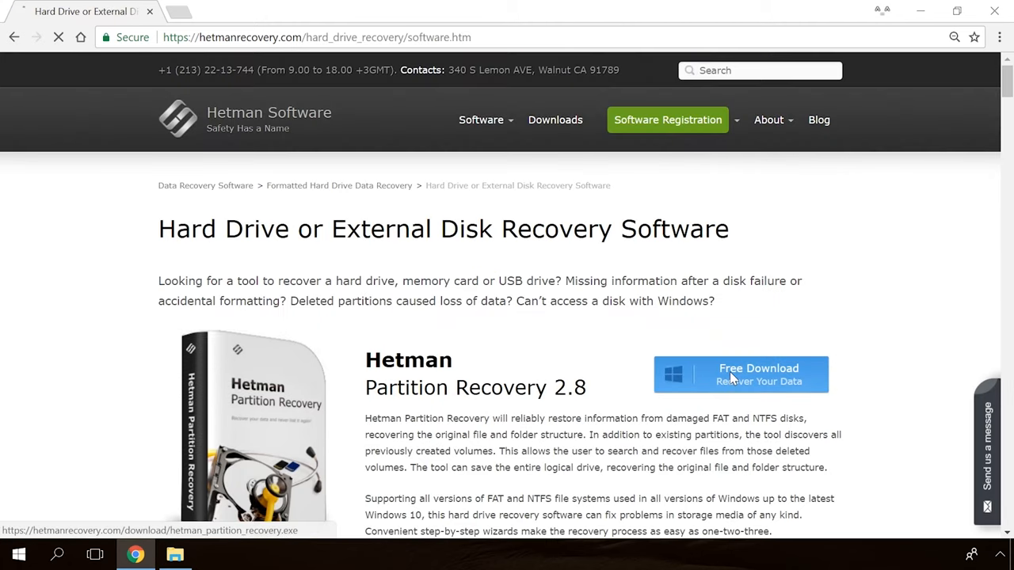
{"action": "left_click", "coordinate": [738, 374]}
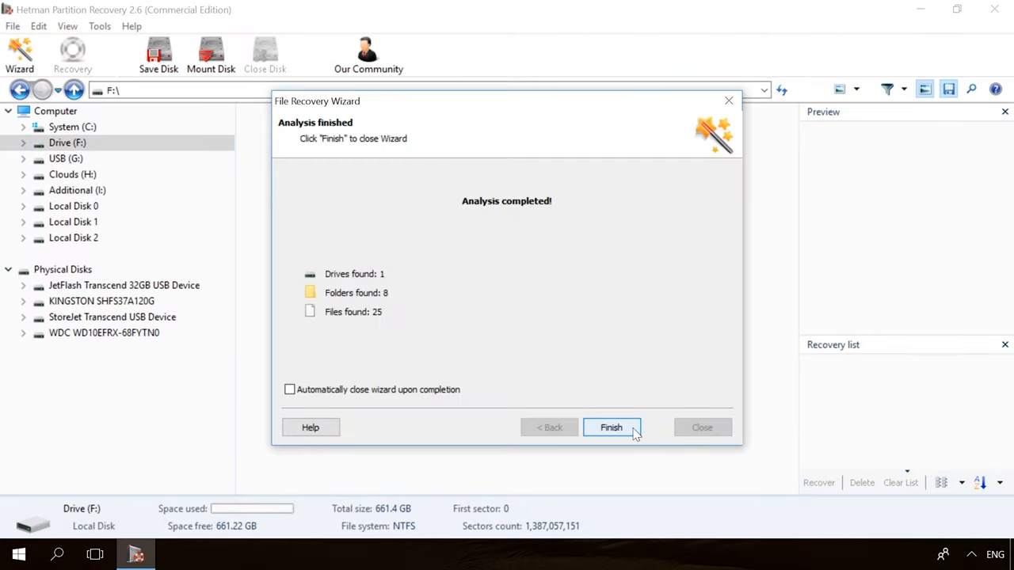
- Finish the analysis wizard to list Drive F's files, then return to the Hetman blog
{"action": "left_click", "coordinate": [611, 428]}
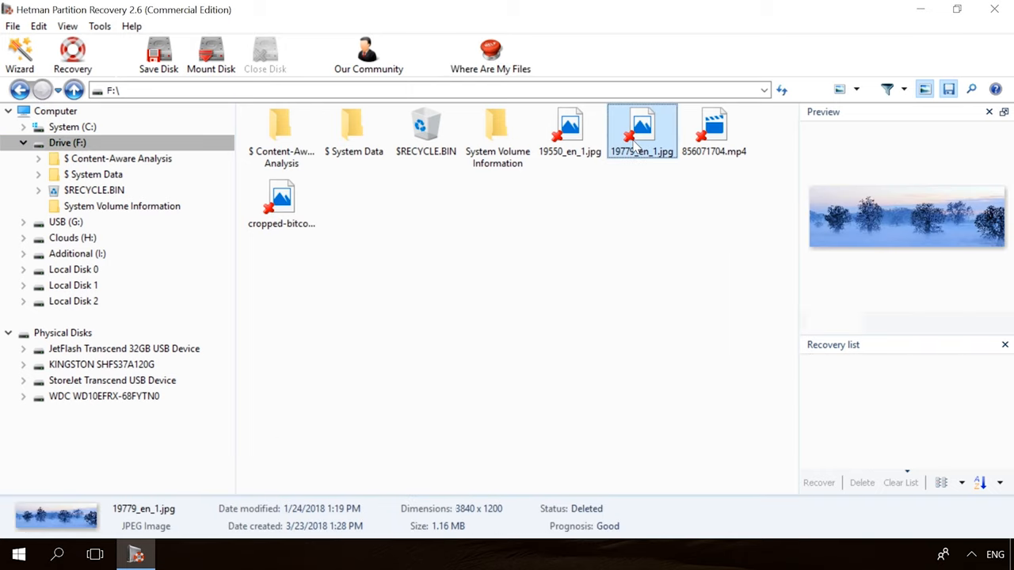
{"action": "left_click", "coordinate": [73, 54]}
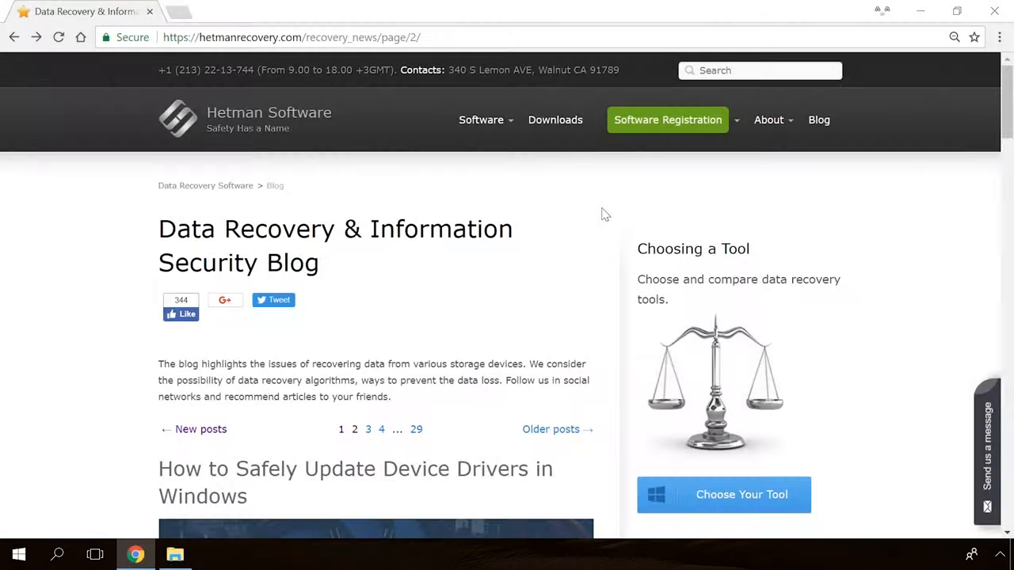
- Read the 'Windows detected a hard disk problem' article and start a message with 'Hello'
{"action": "scroll", "scroll_direction": "down", "scroll_amount": 3}
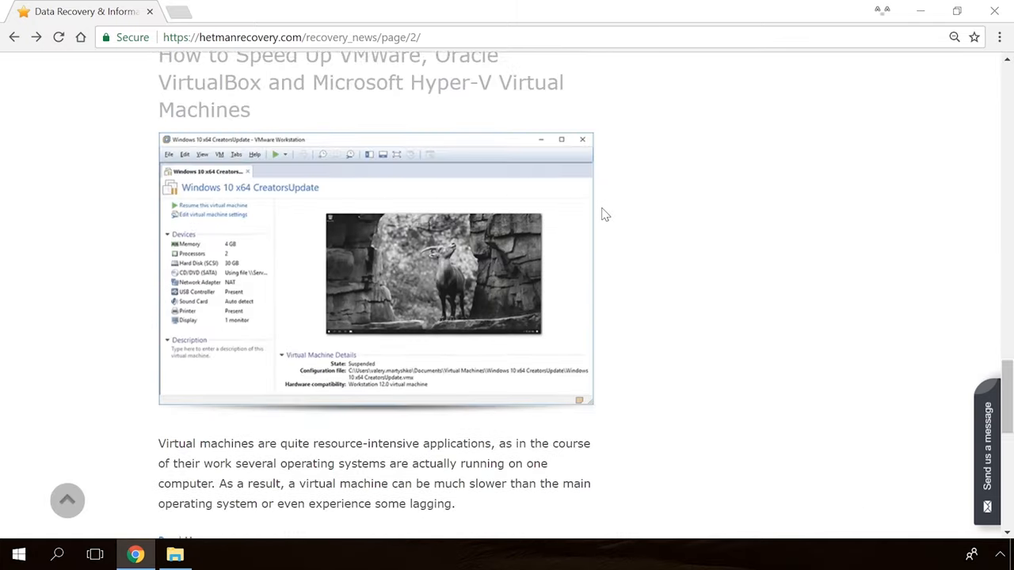
{"action": "scroll", "scroll_direction": "down", "scroll_amount": 3}
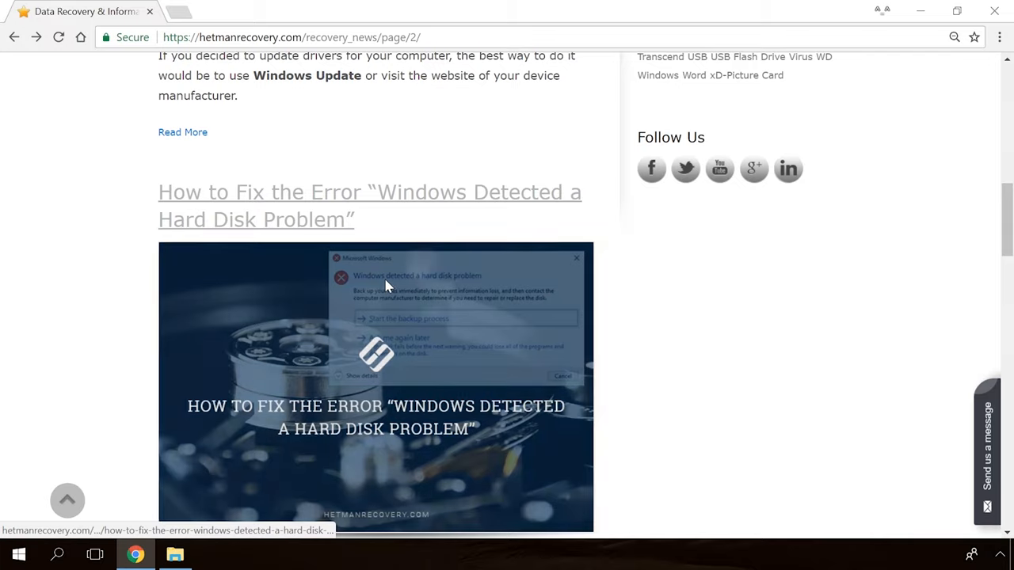
{"action": "left_click", "coordinate": [369, 192]}
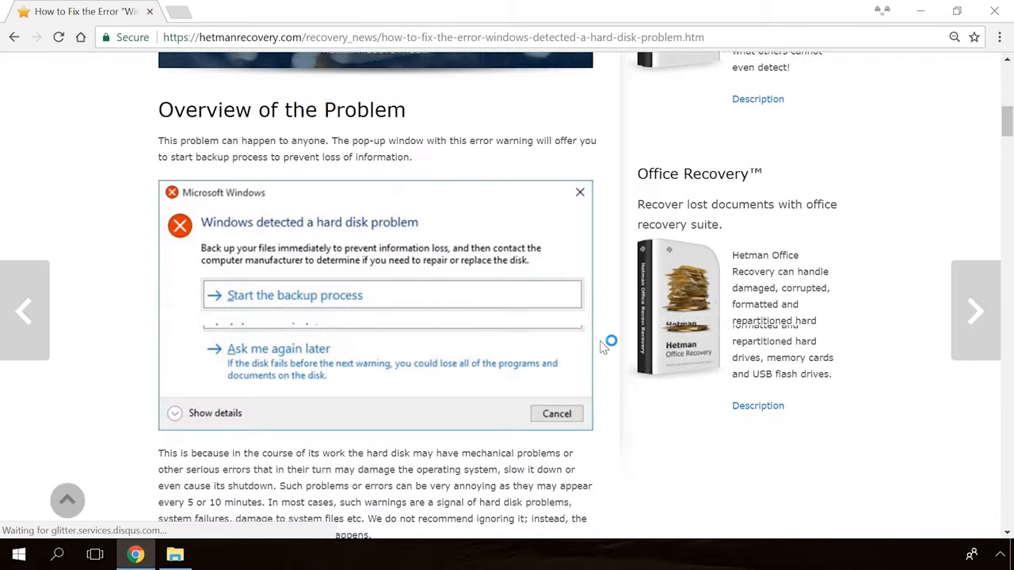
{"action": "scroll", "scroll_direction": "down", "scroll_amount": 3}
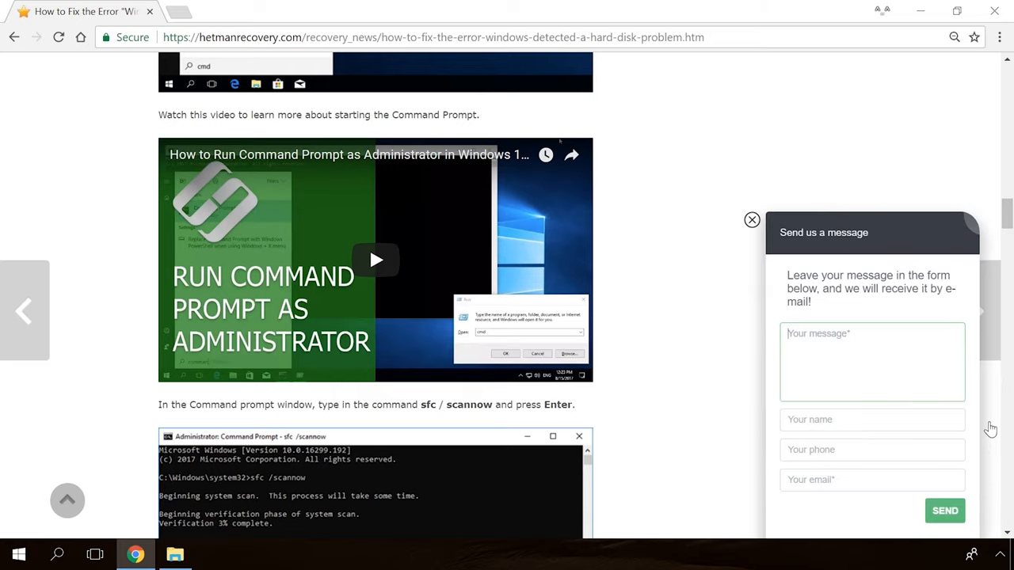
{"action": "type", "text": "Hello"}
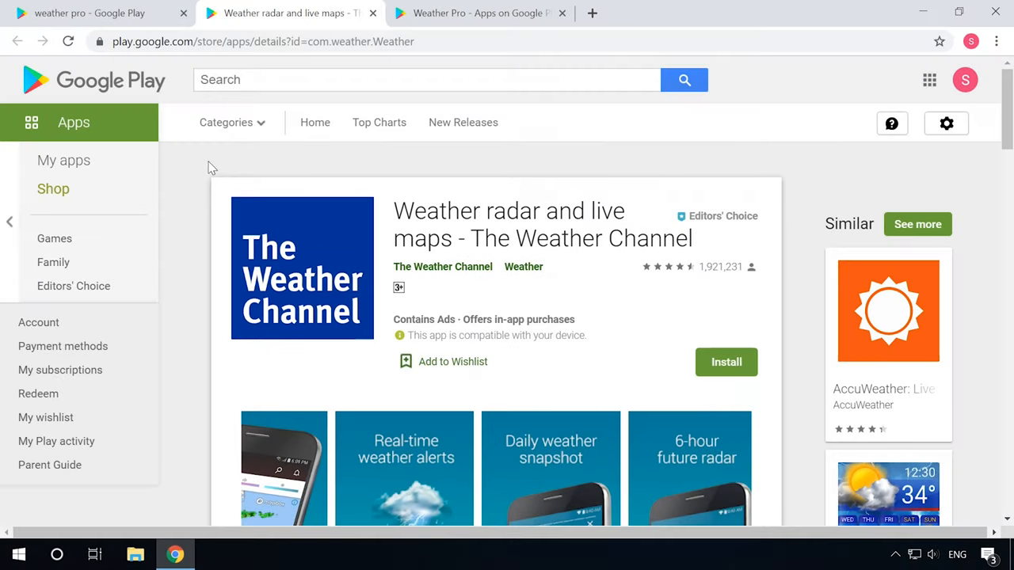
- Browse the Weather Pro page and step its screenshot carousel back to the first shots
{"action": "scroll", "scroll_direction": "down", "scroll_amount": 3}
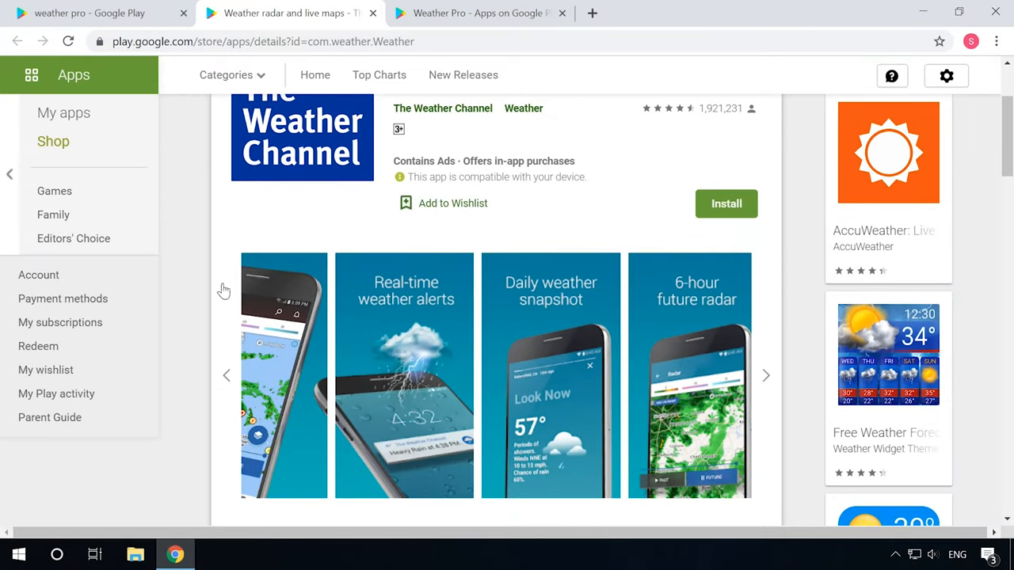
{"action": "mouse_move", "coordinate": [499, 43]}
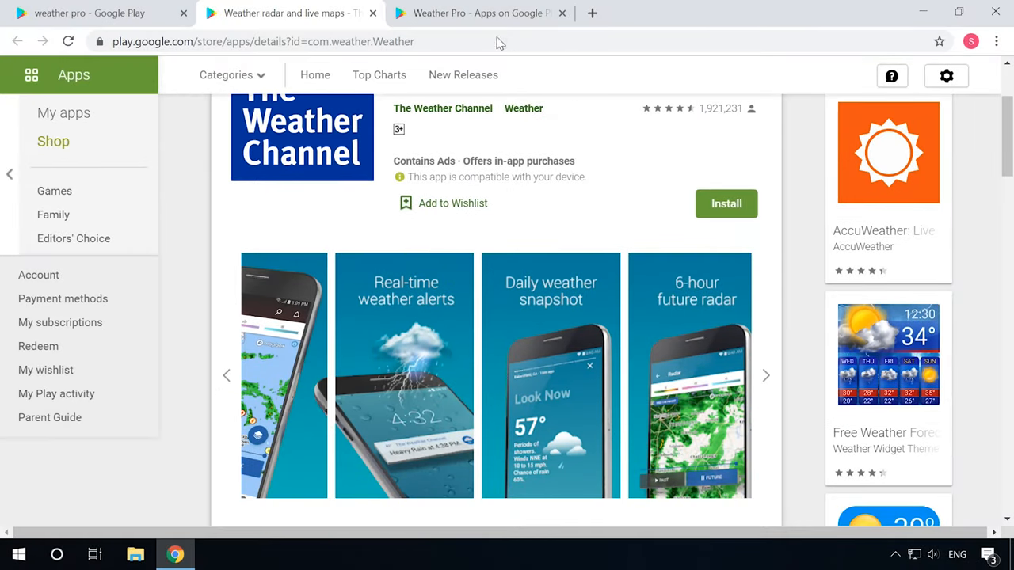
{"action": "left_click", "coordinate": [475, 13]}
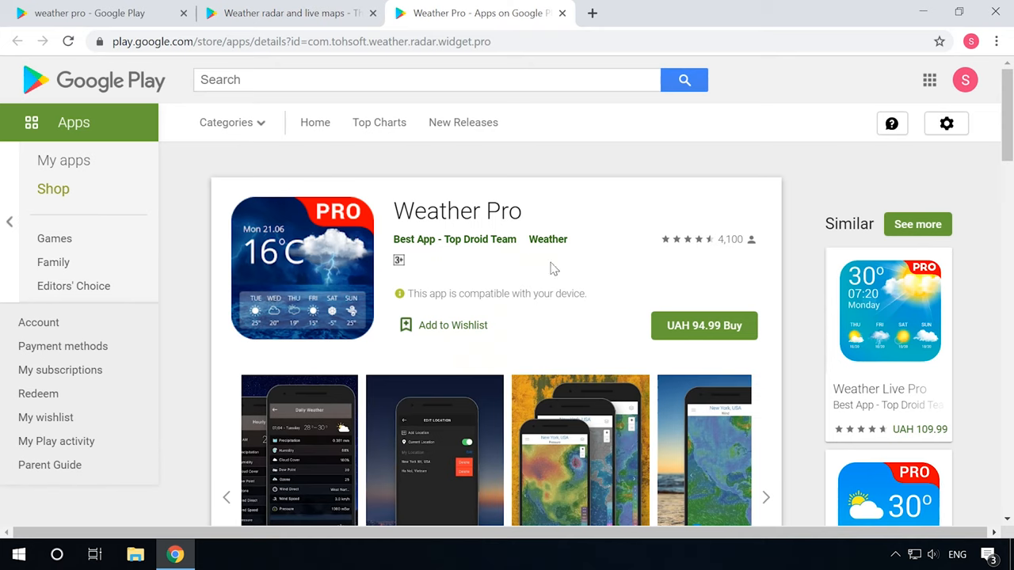
{"action": "scroll", "scroll_direction": "down", "scroll_amount": 3}
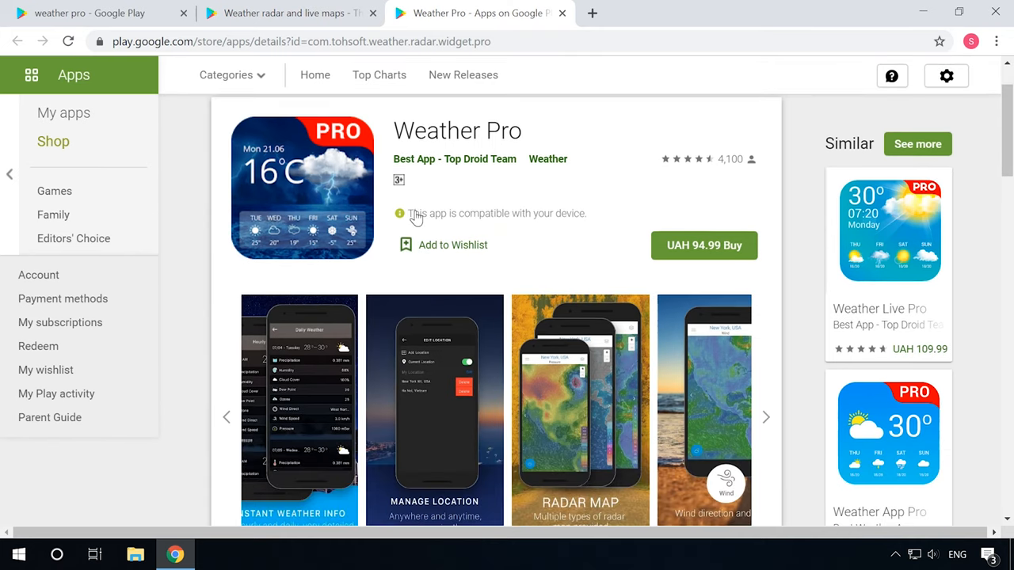
{"action": "scroll", "scroll_direction": "down", "scroll_amount": 3}
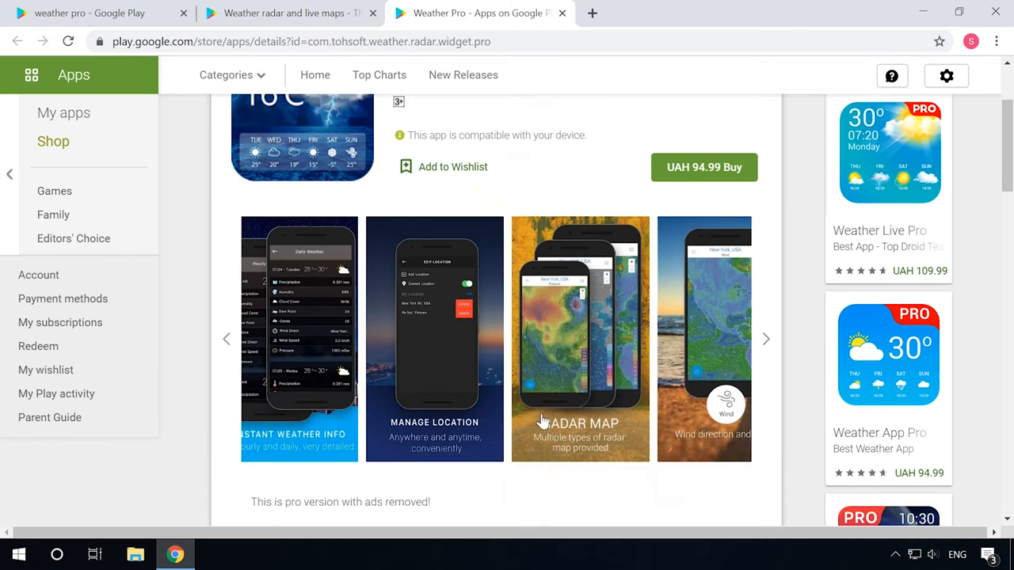
{"action": "mouse_move", "coordinate": [646, 420]}
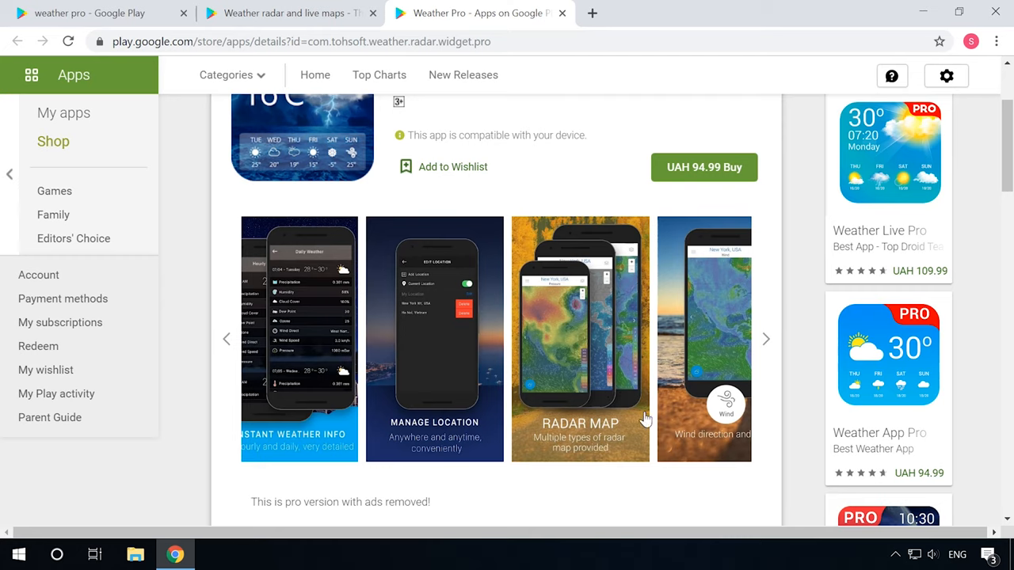
{"action": "mouse_move", "coordinate": [229, 341]}
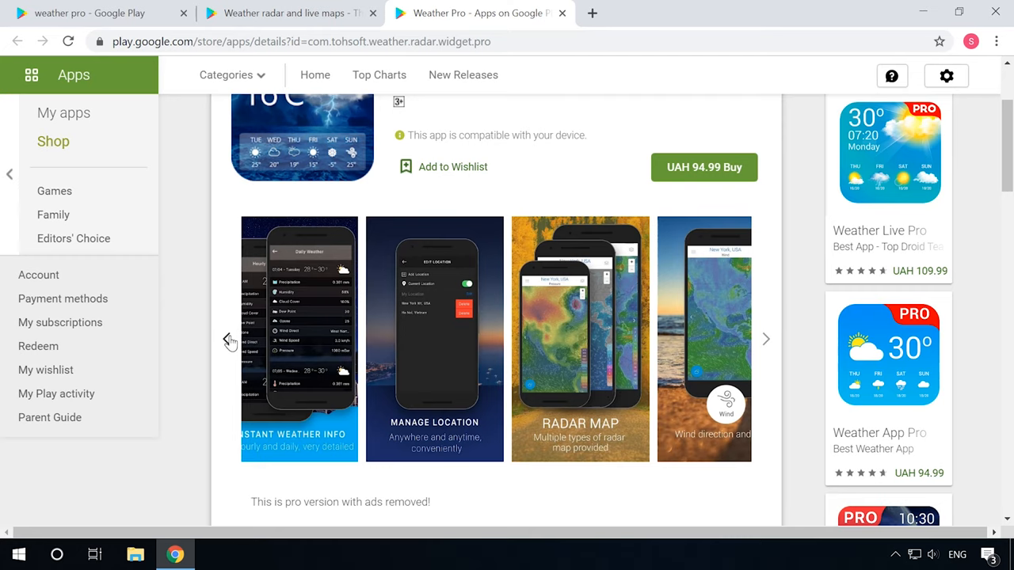
{"action": "left_click", "coordinate": [230, 339]}
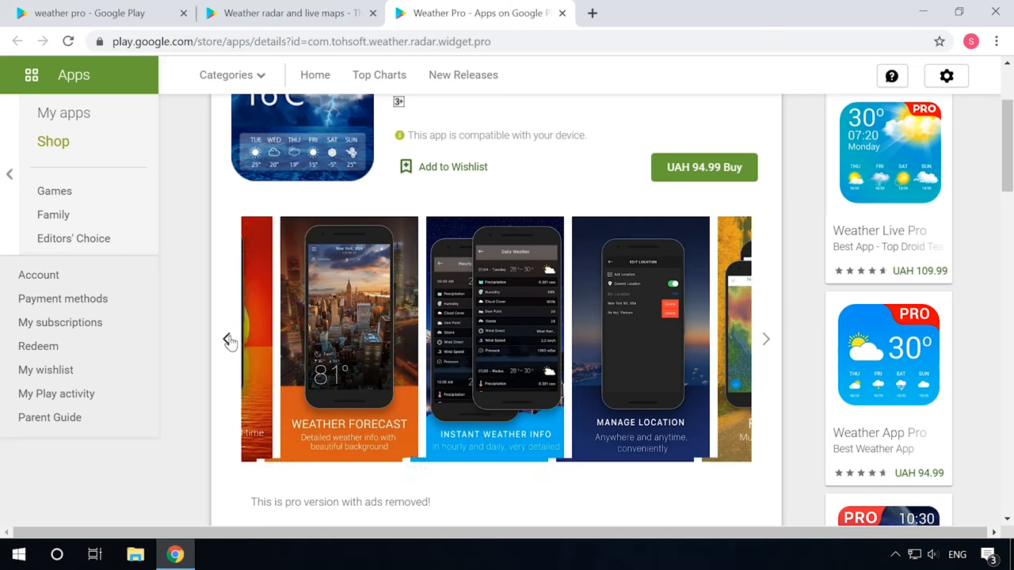
{"action": "left_click", "coordinate": [230, 339]}
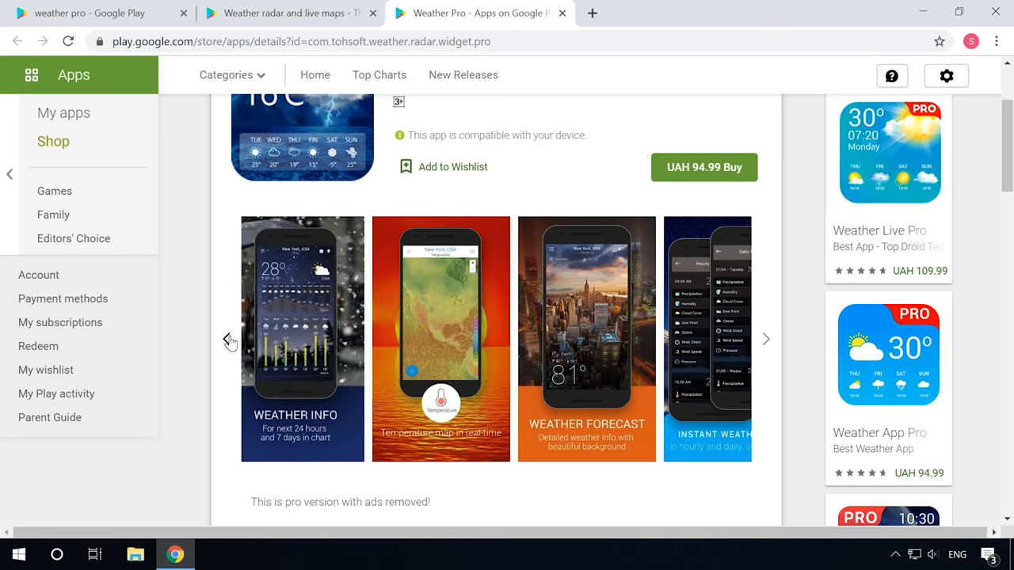
{"action": "mouse_move", "coordinate": [286, 171]}
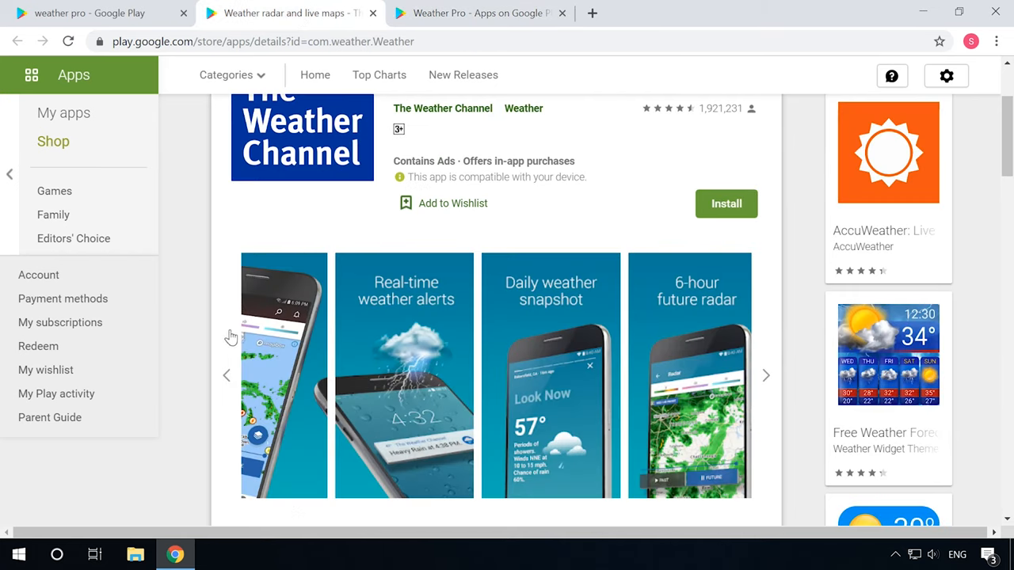
{"action": "mouse_move", "coordinate": [227, 377]}
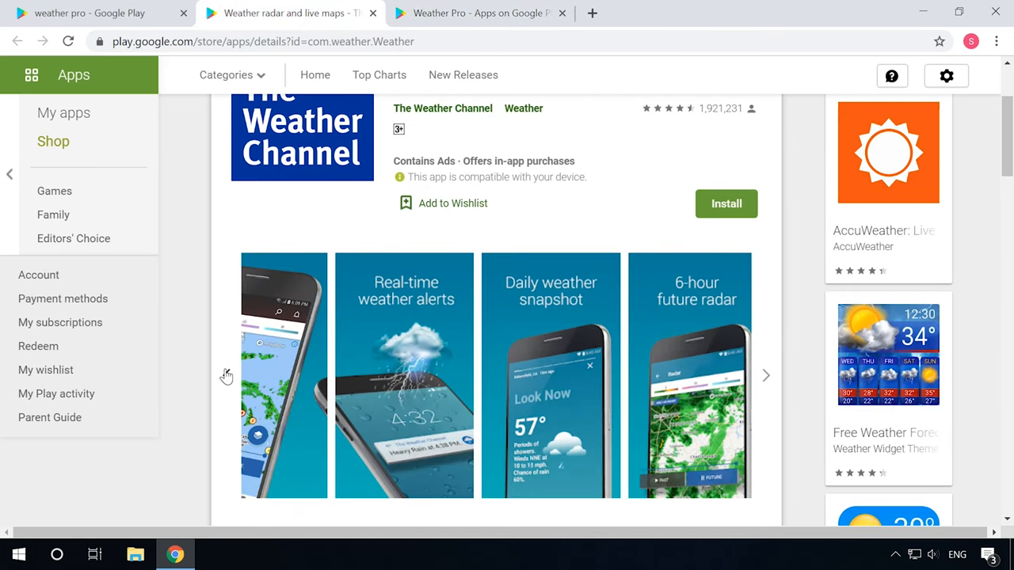
- Advance through The Weather Channel app's screenshots
{"action": "left_click", "coordinate": [765, 375]}
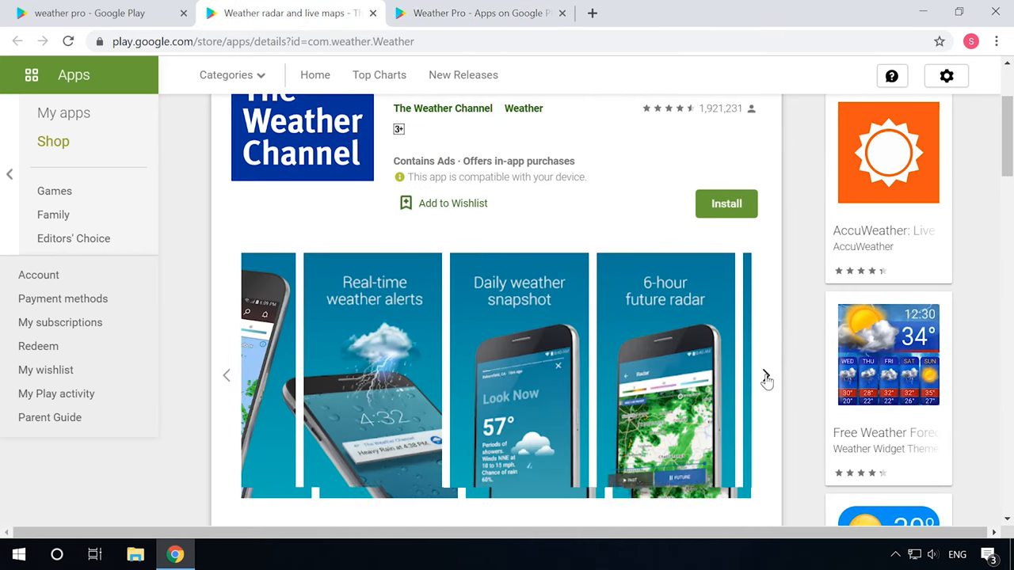
{"action": "left_click", "coordinate": [767, 375]}
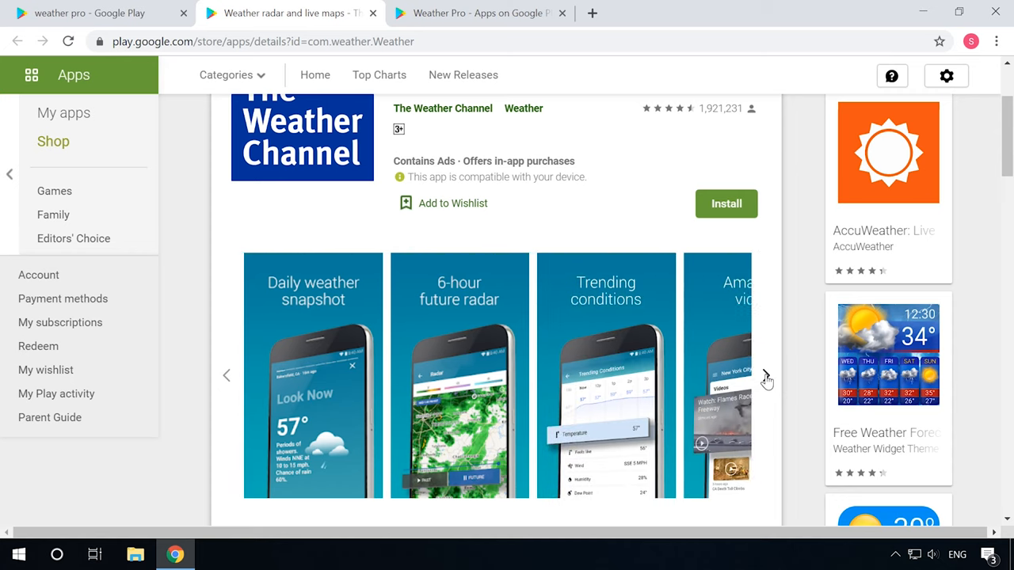
{"action": "left_click", "coordinate": [766, 374]}
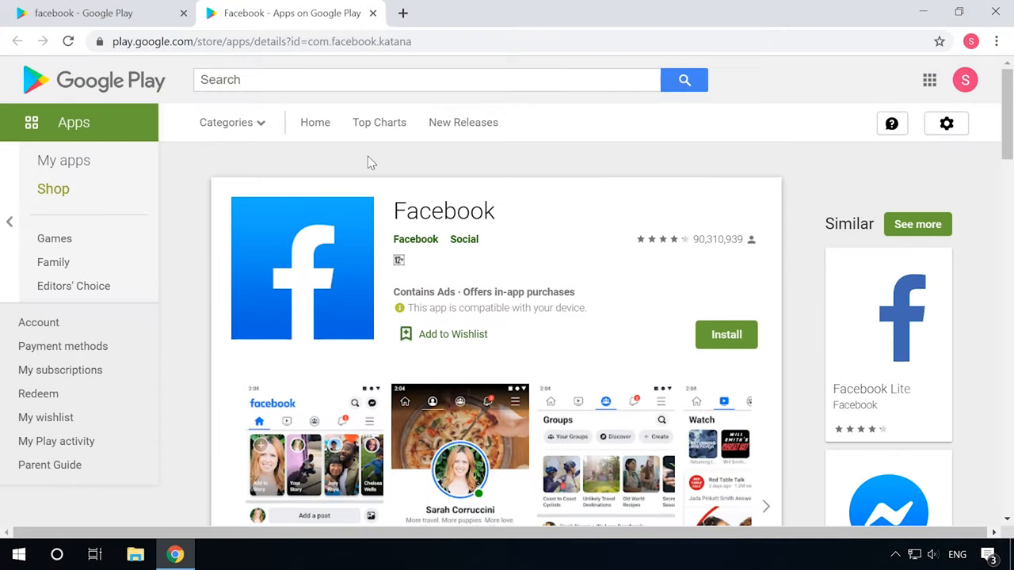
- Browse the Facebook app listing and advance its screenshot carousel twice
{"action": "scroll", "scroll_direction": "down", "scroll_amount": 3}
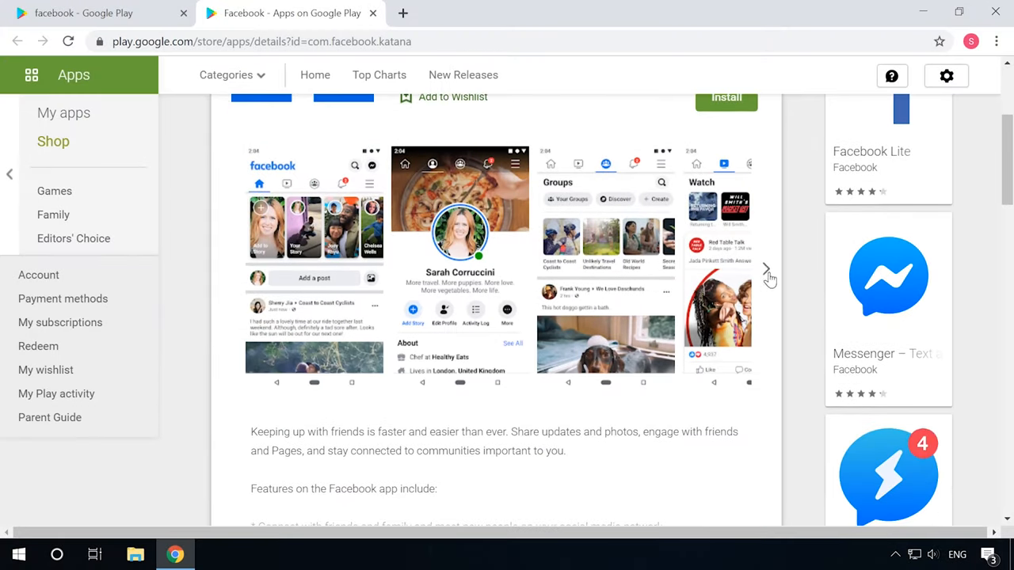
{"action": "left_click", "coordinate": [767, 268]}
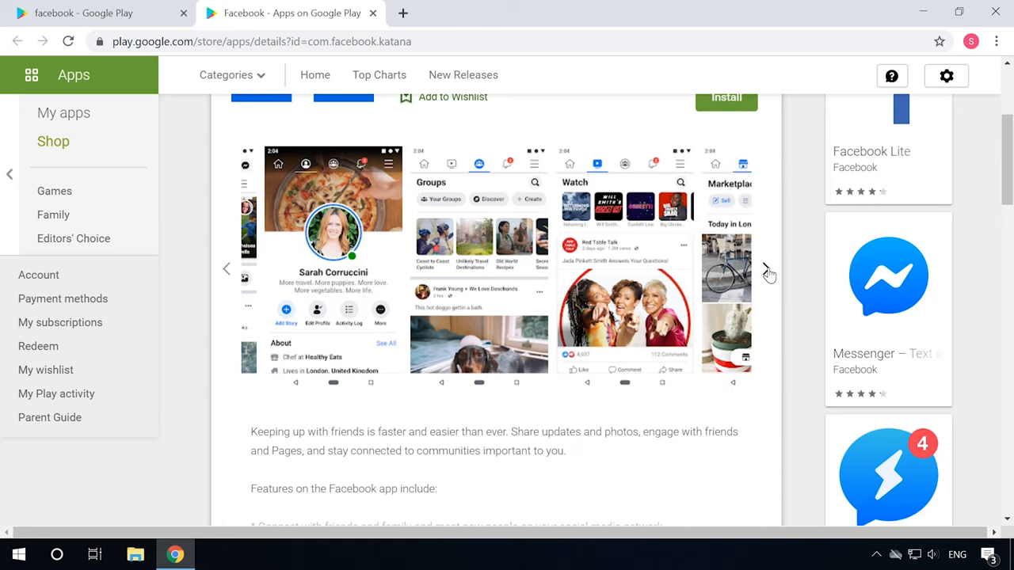
{"action": "left_click", "coordinate": [768, 272]}
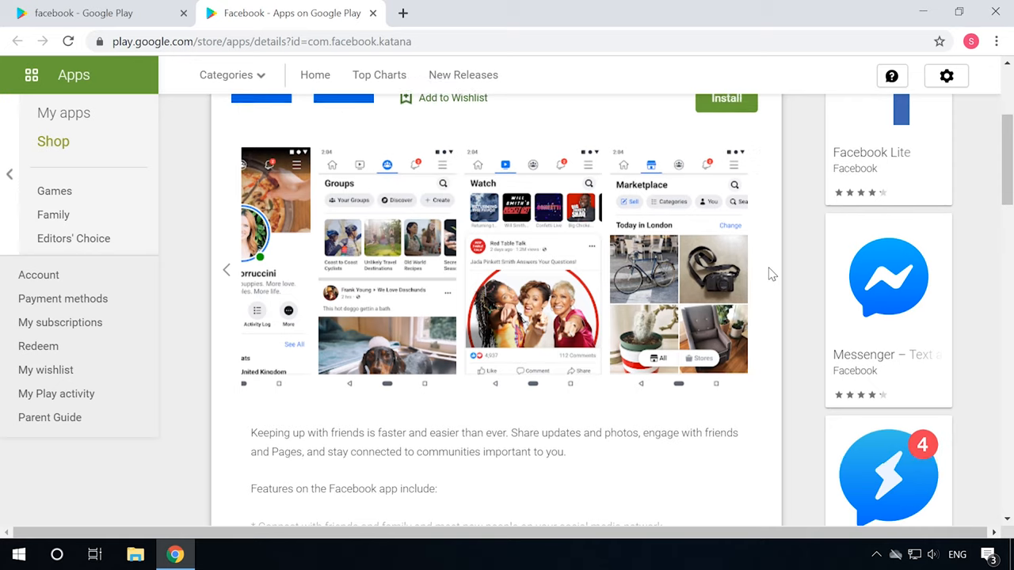
{"action": "scroll", "scroll_direction": "up", "scroll_amount": 3}
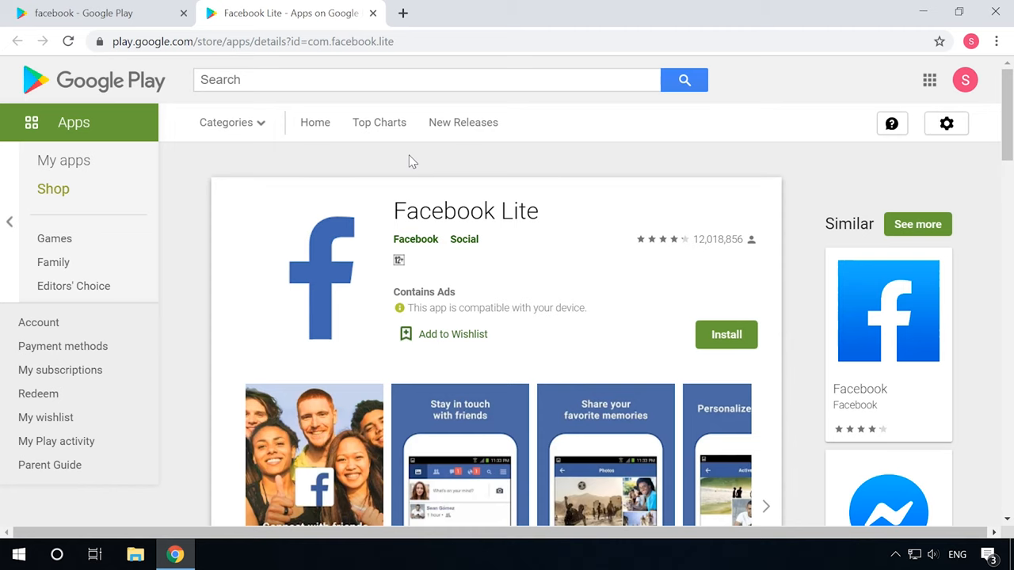
- Advance the Facebook Lite screenshot carousel two sets further
{"action": "scroll", "scroll_direction": "down", "scroll_amount": 3}
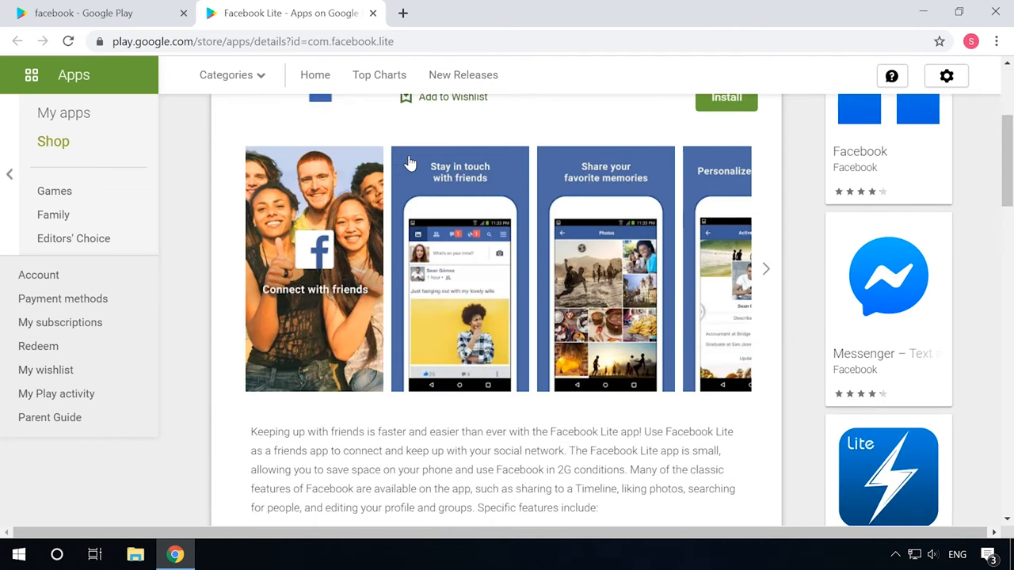
{"action": "left_click", "coordinate": [765, 267]}
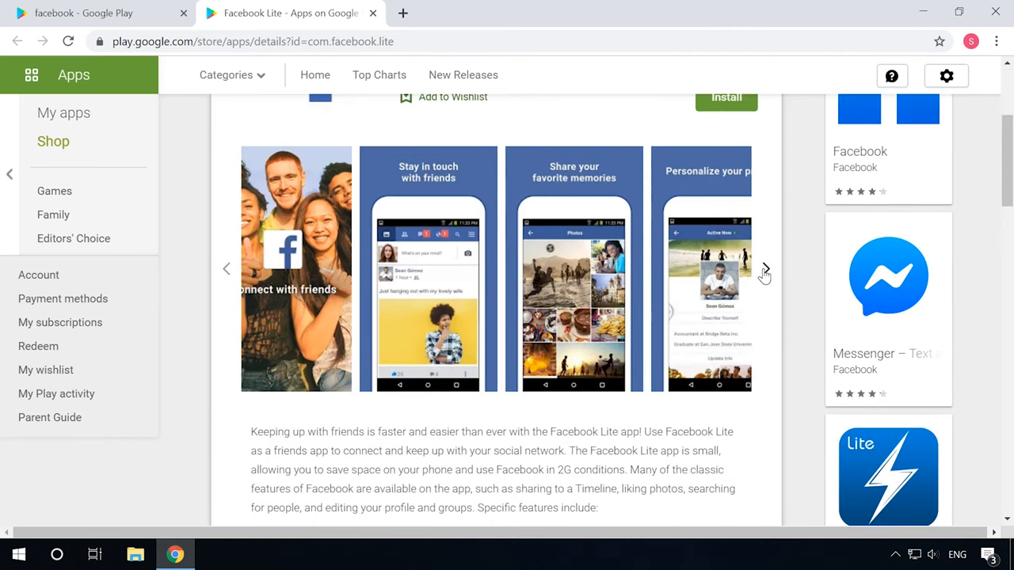
{"action": "left_click", "coordinate": [763, 267]}
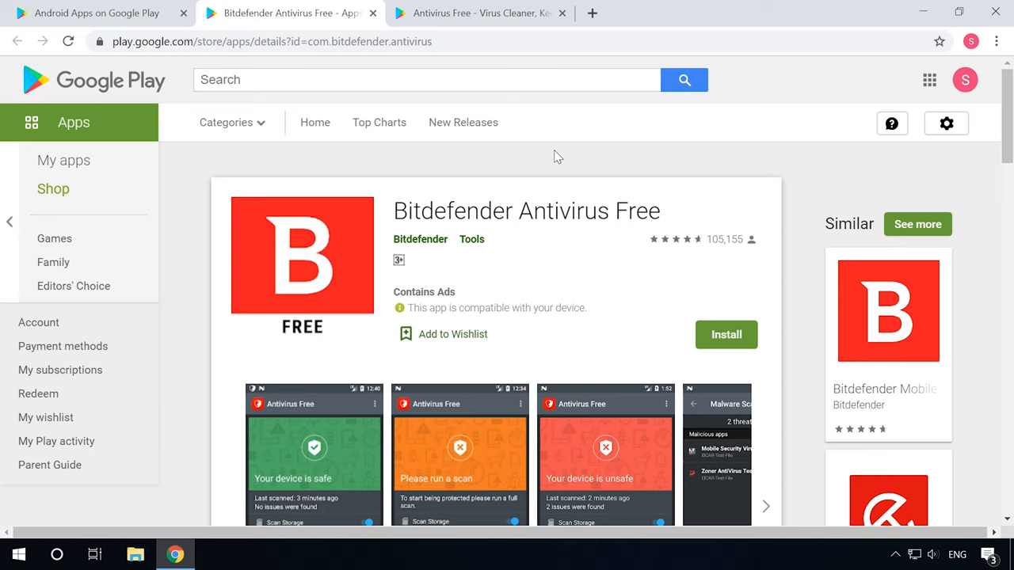
- Look through the Bitdefender Antivirus Free screenshots
{"action": "scroll", "scroll_direction": "down", "scroll_amount": 3}
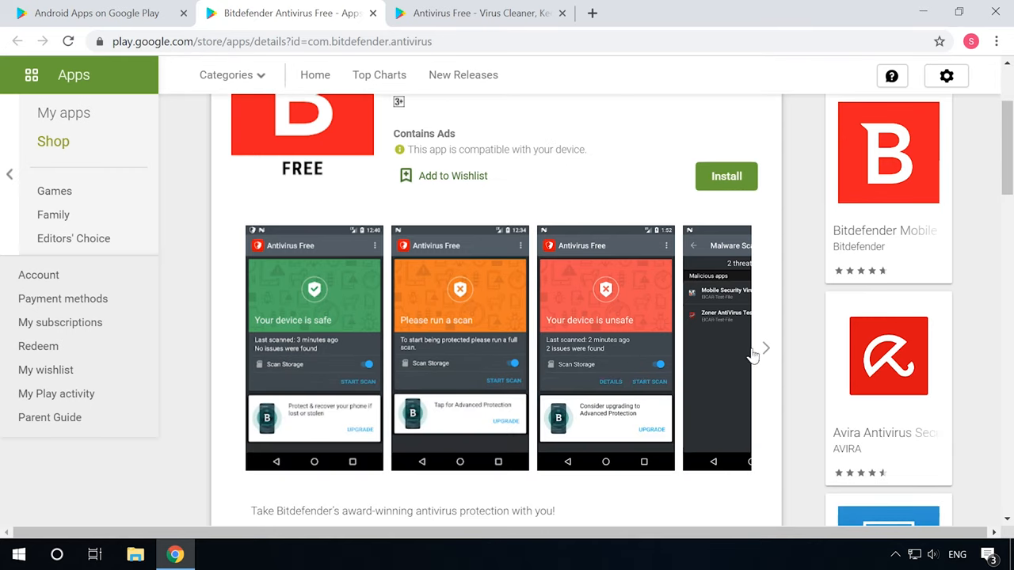
{"action": "left_click", "coordinate": [763, 348]}
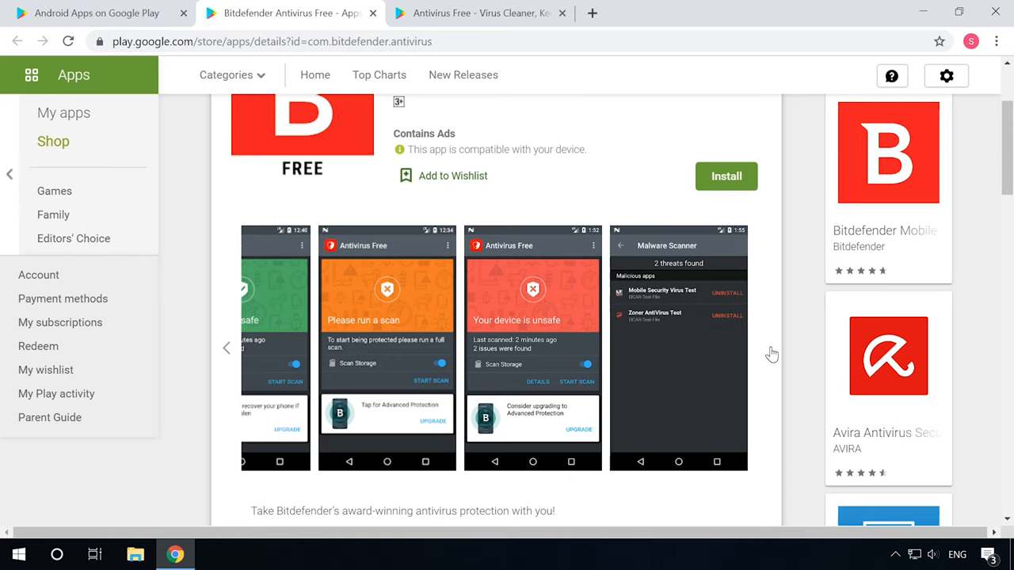
{"action": "scroll", "scroll_direction": "up", "scroll_amount": 3}
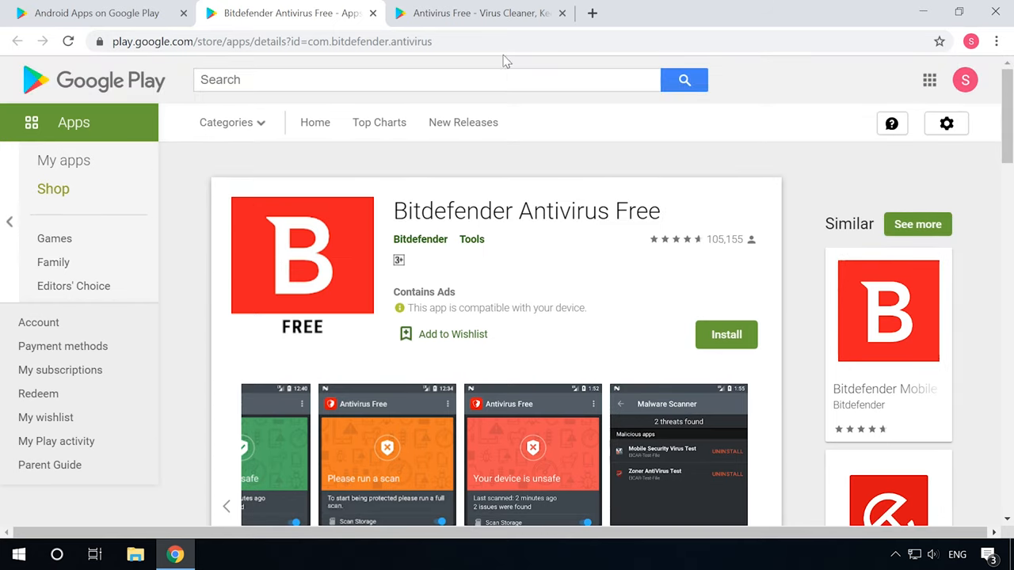
- Browse the Antivirus Free - Virus Cleaner page and advance its screenshots twice
{"action": "left_click", "coordinate": [475, 13]}
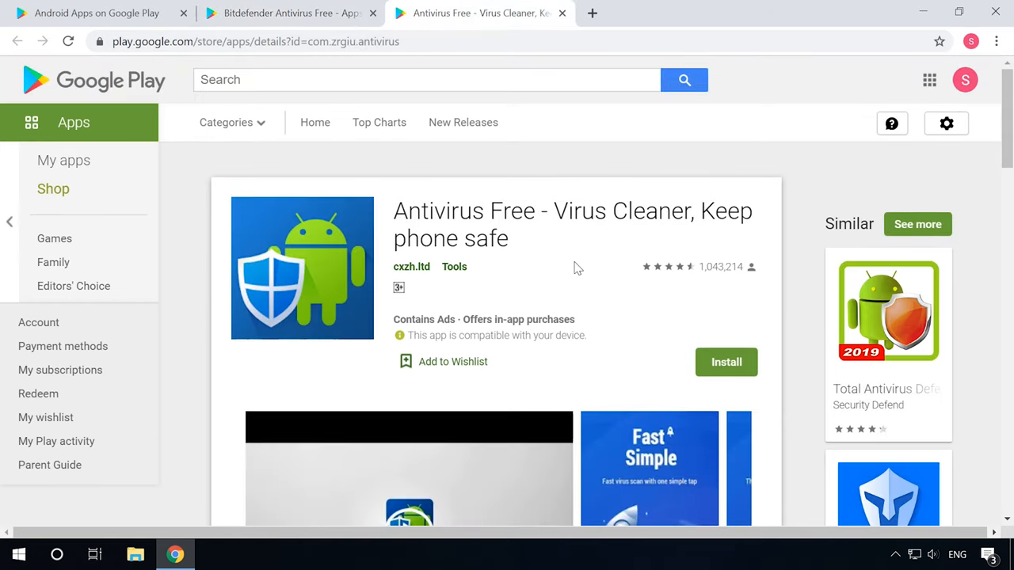
{"action": "scroll", "scroll_direction": "down", "scroll_amount": 3}
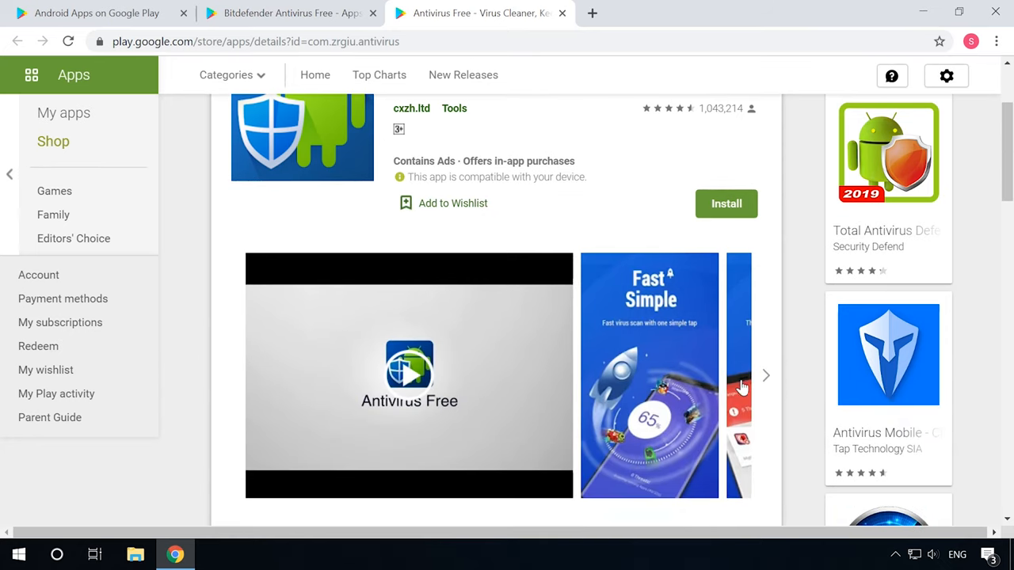
{"action": "left_click", "coordinate": [765, 375]}
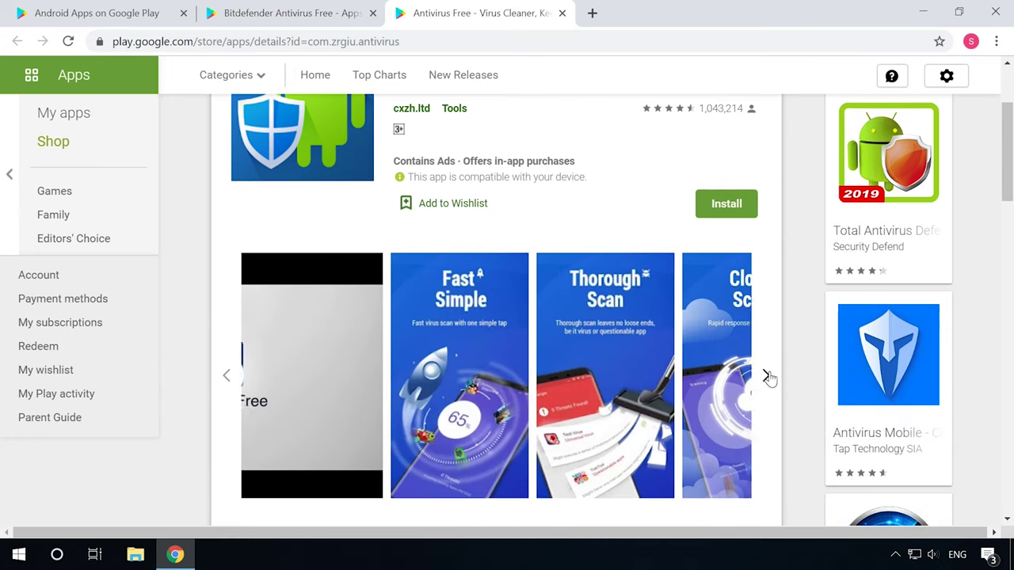
{"action": "left_click", "coordinate": [769, 375]}
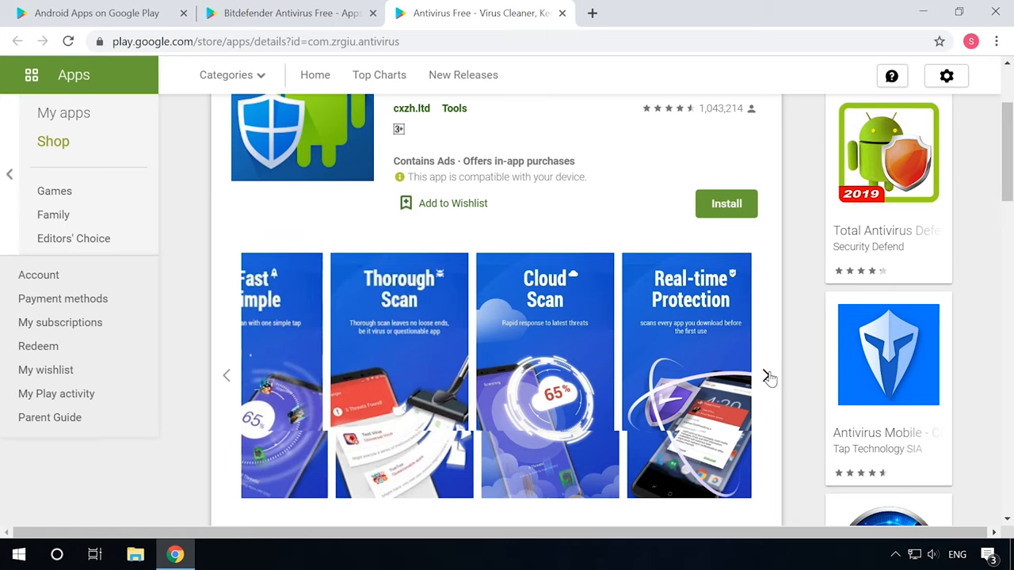
{"action": "scroll", "scroll_direction": "up", "scroll_amount": 3}
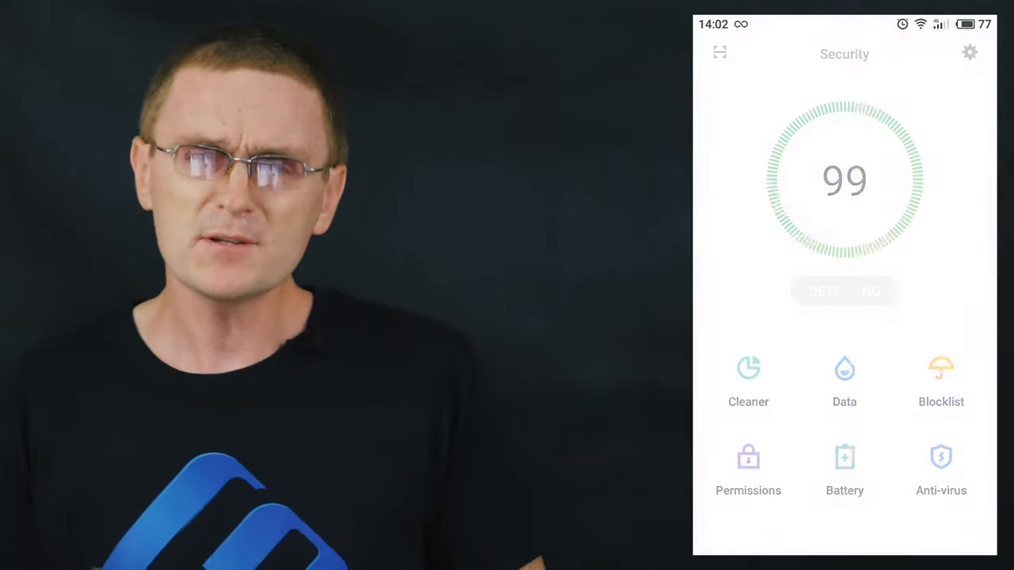
{"action": "left_click", "coordinate": [844, 292]}
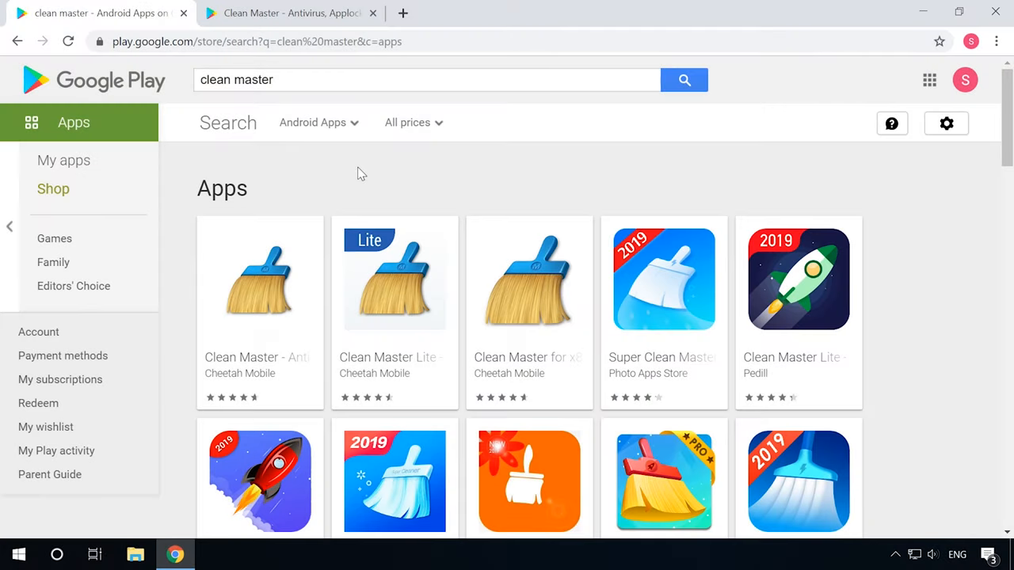
- Scroll down through the 'clean master' Google Play search results
{"action": "scroll", "scroll_direction": "down", "scroll_amount": 3}
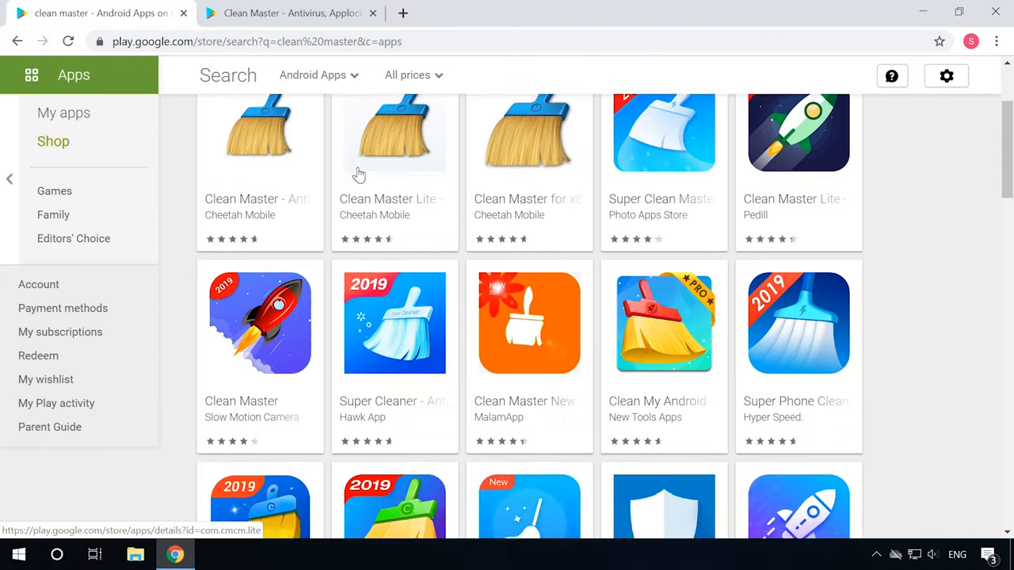
{"action": "scroll", "scroll_direction": "down", "scroll_amount": 3}
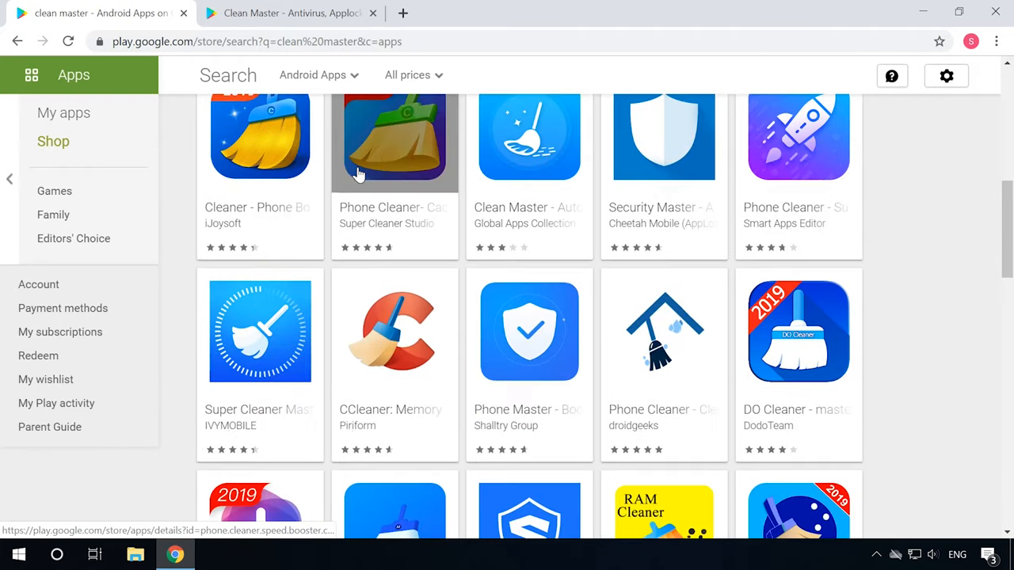
{"action": "scroll", "scroll_direction": "down", "scroll_amount": 3}
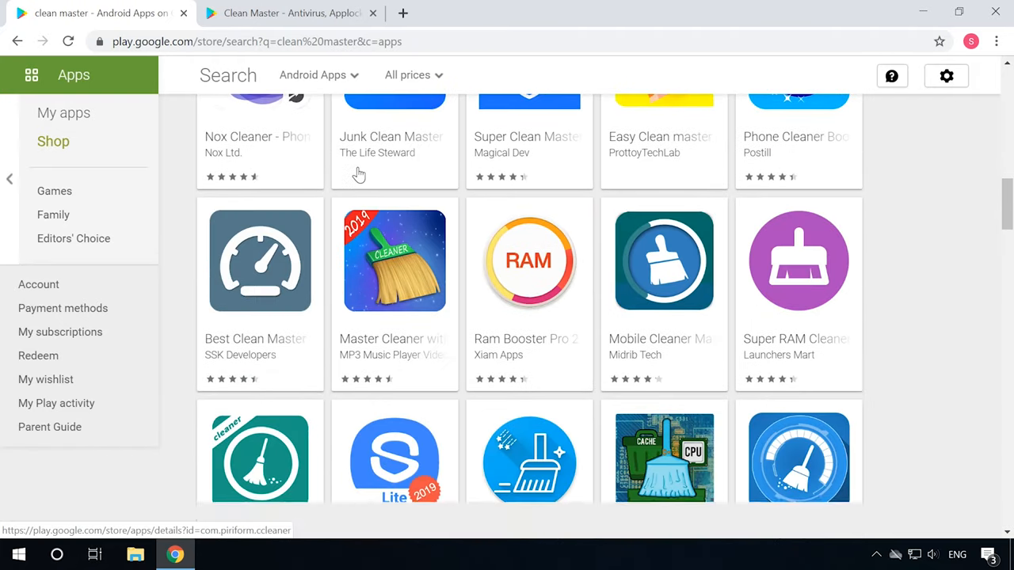
{"action": "scroll", "scroll_direction": "down", "scroll_amount": 3}
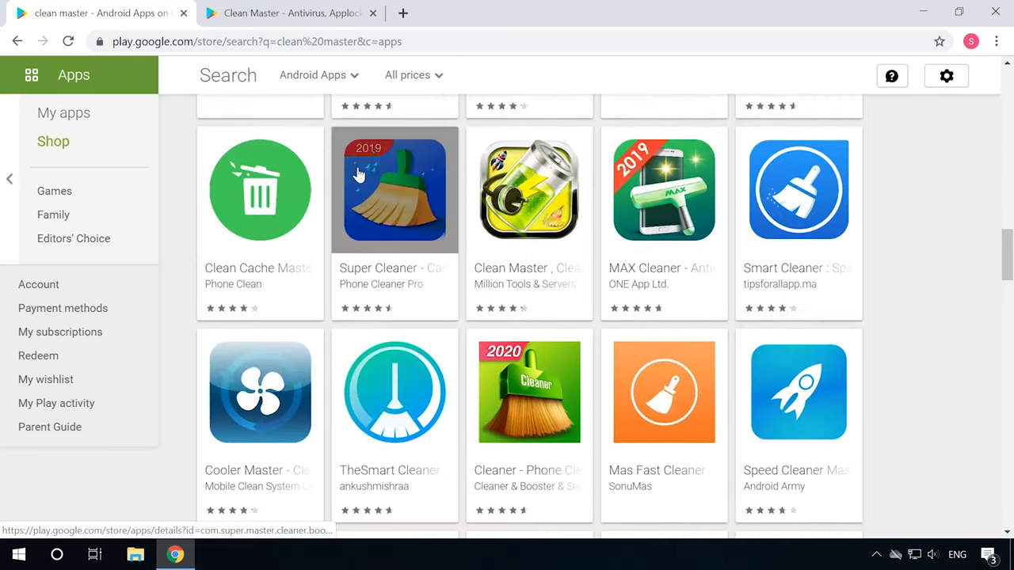
{"action": "scroll", "scroll_direction": "down", "scroll_amount": 3}
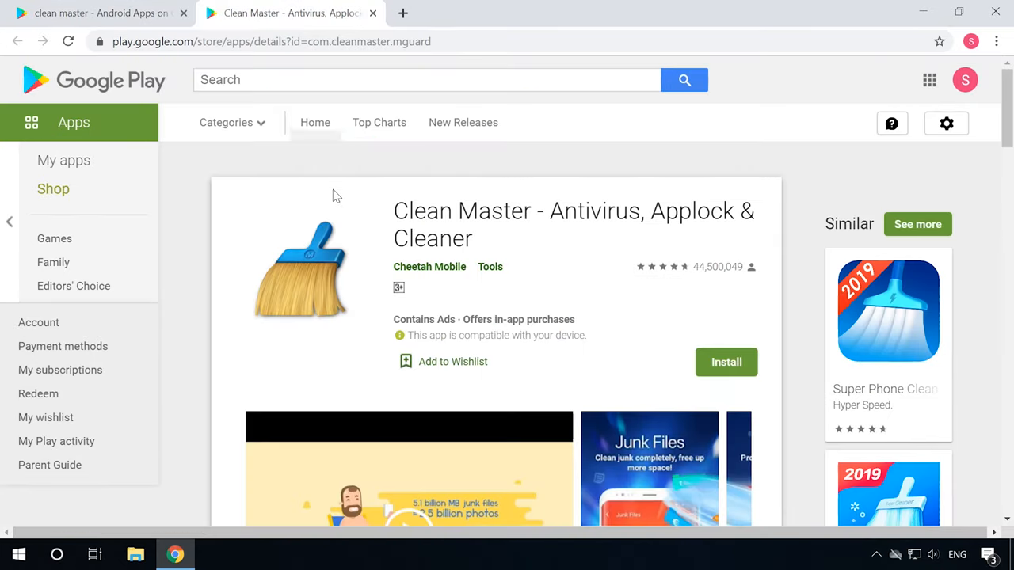
- Step through the Clean Master screenshot carousel to its last screenshots
{"action": "scroll", "scroll_direction": "down", "scroll_amount": 3}
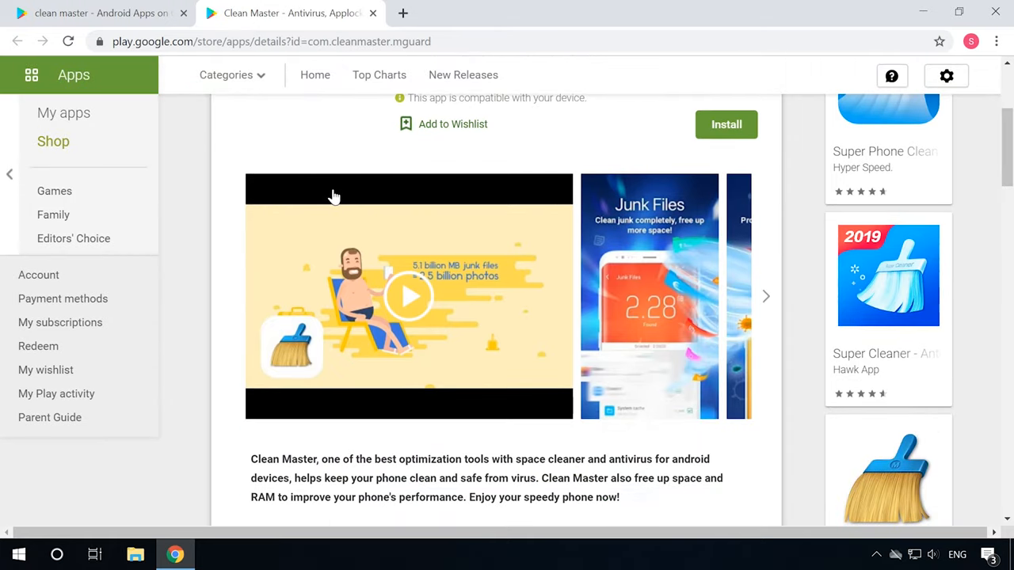
{"action": "left_click", "coordinate": [767, 296]}
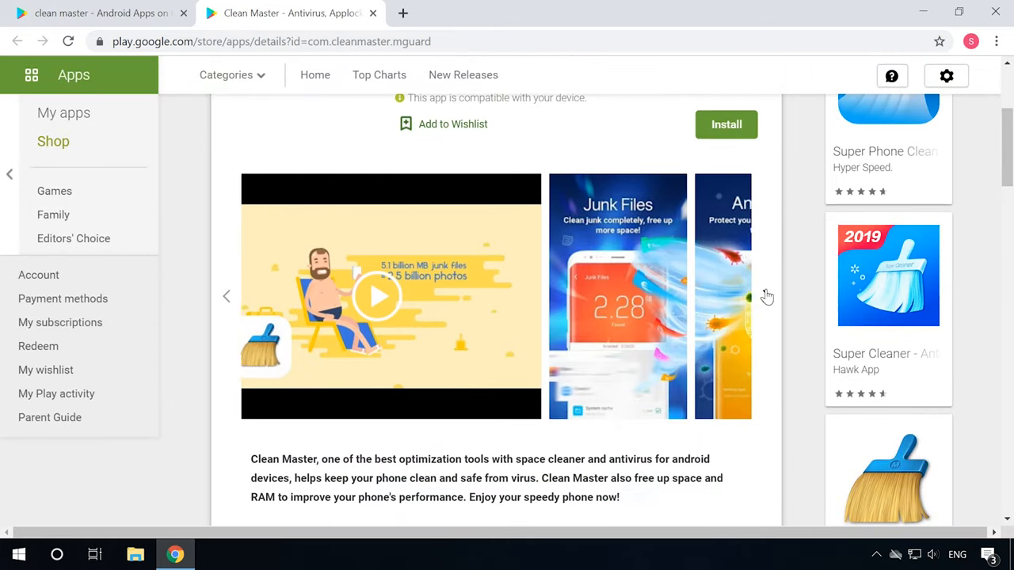
{"action": "left_click", "coordinate": [748, 296]}
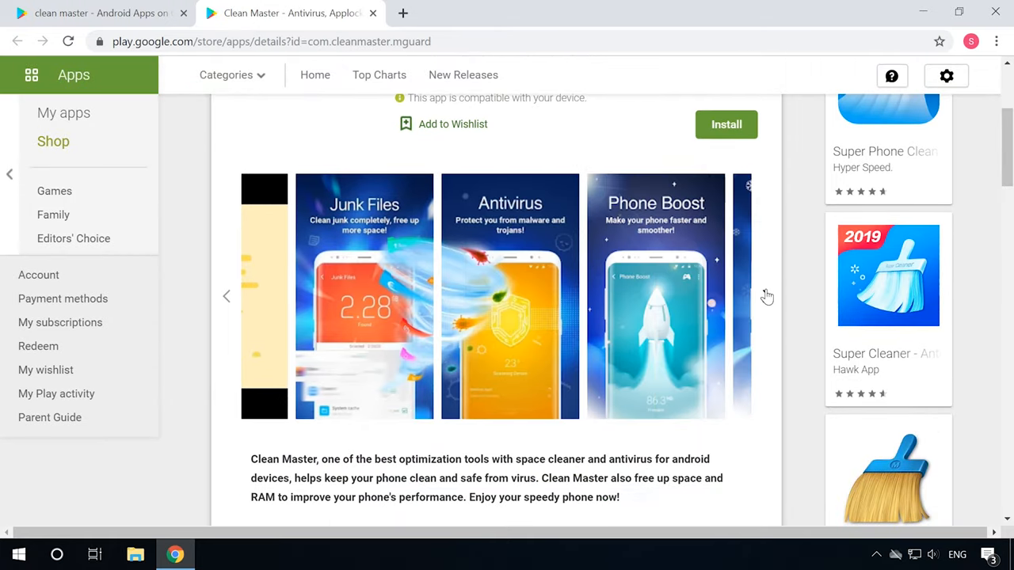
{"action": "left_click", "coordinate": [766, 296]}
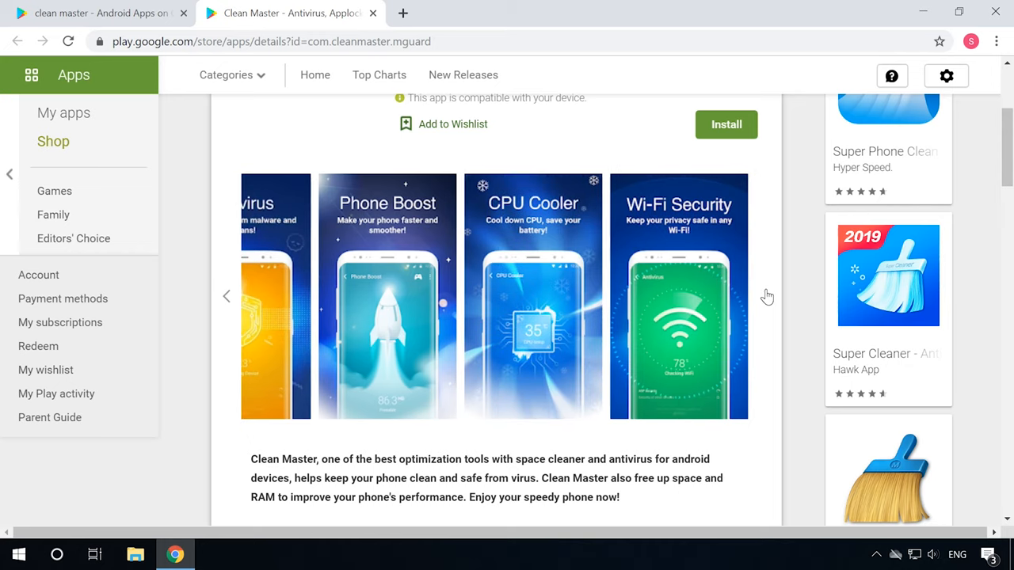
{"action": "scroll", "scroll_direction": "up", "scroll_amount": 3}
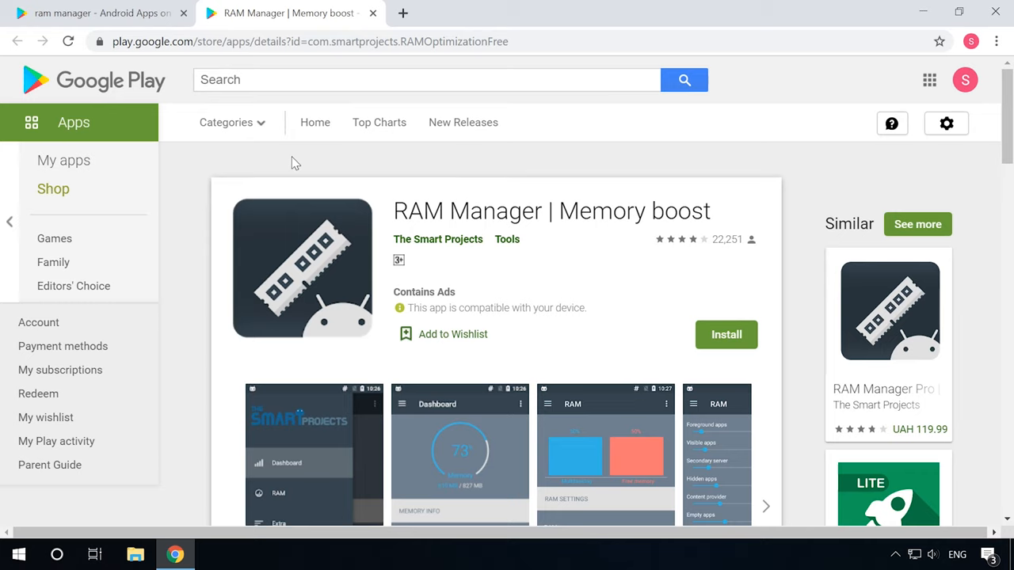
- Browse the RAM Manager | Memory boost page and advance its screenshots
{"action": "scroll", "scroll_direction": "up", "scroll_amount": 3}
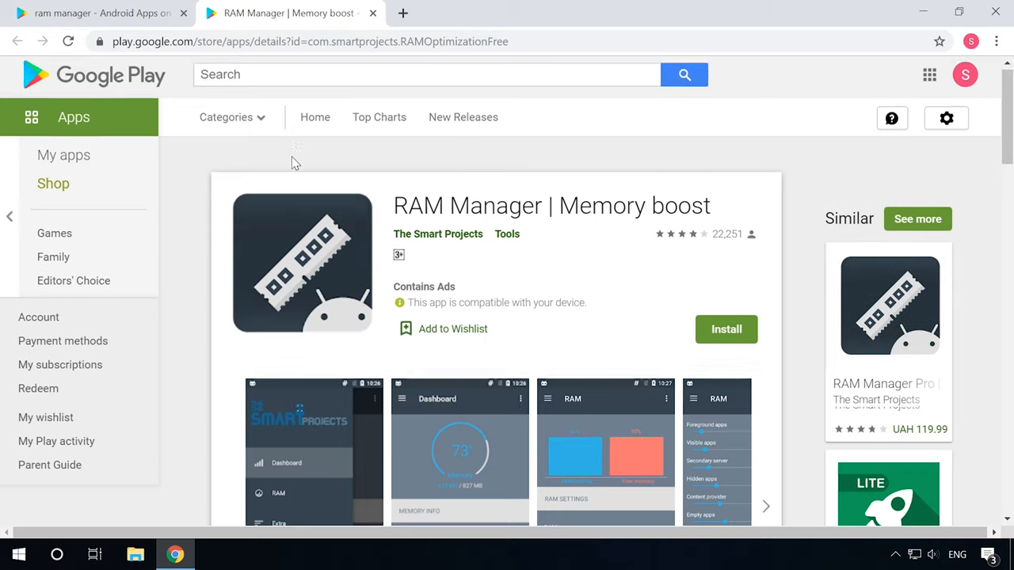
{"action": "scroll", "scroll_direction": "down", "scroll_amount": 3}
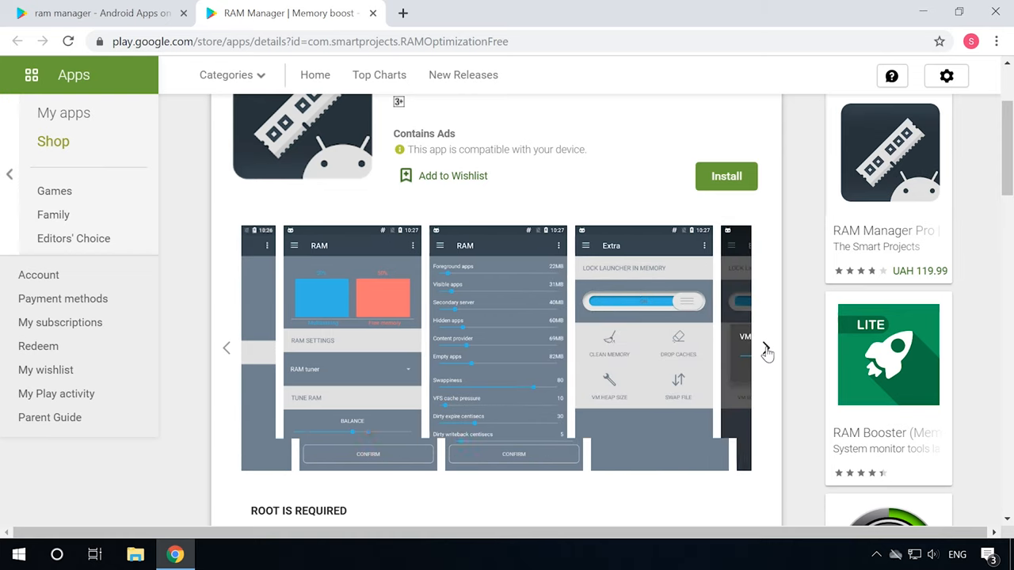
{"action": "left_click", "coordinate": [767, 349]}
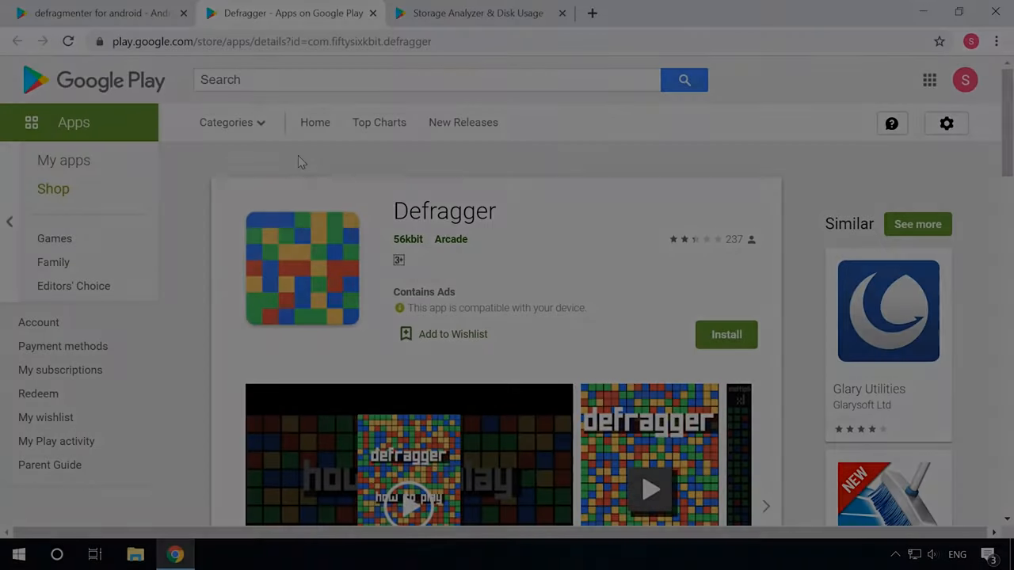
- Step through the Defragger screenshots, then bring up the Storage Analyzer & Disk Usage page
{"action": "scroll", "scroll_direction": "down", "scroll_amount": 3}
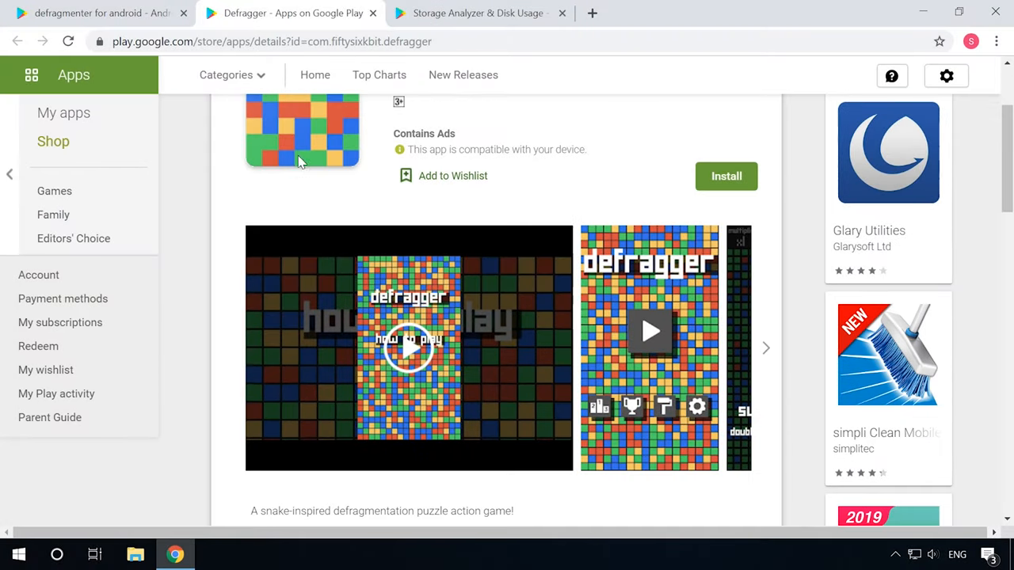
{"action": "left_click", "coordinate": [765, 349]}
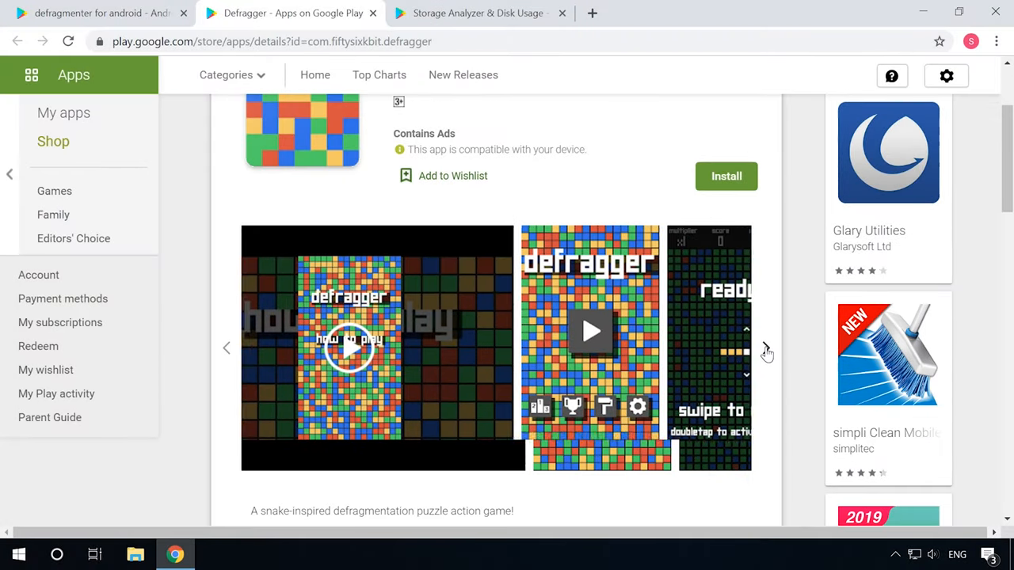
{"action": "left_click", "coordinate": [767, 348]}
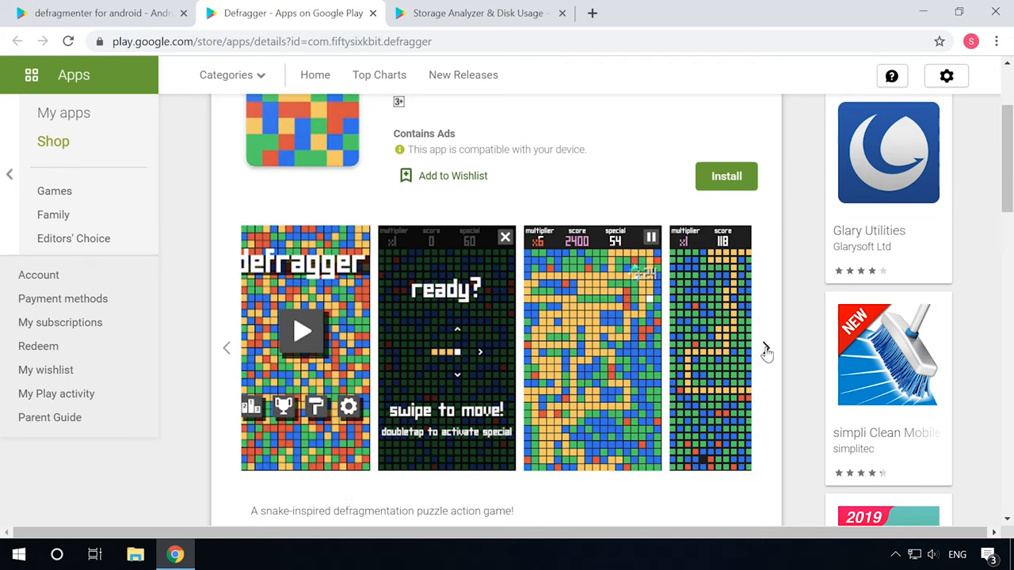
{"action": "left_click", "coordinate": [763, 349]}
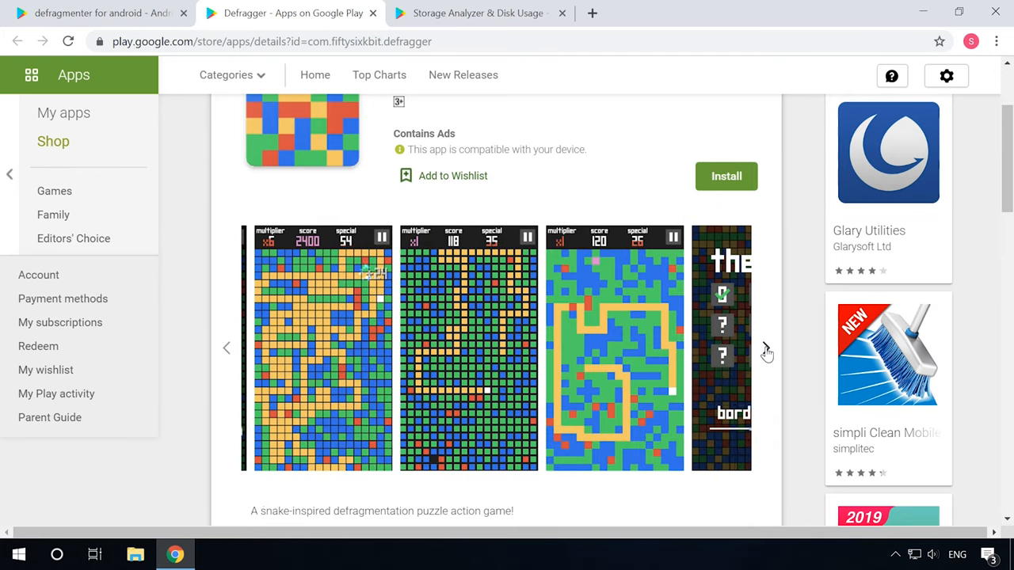
{"action": "scroll", "scroll_direction": "up", "scroll_amount": 3}
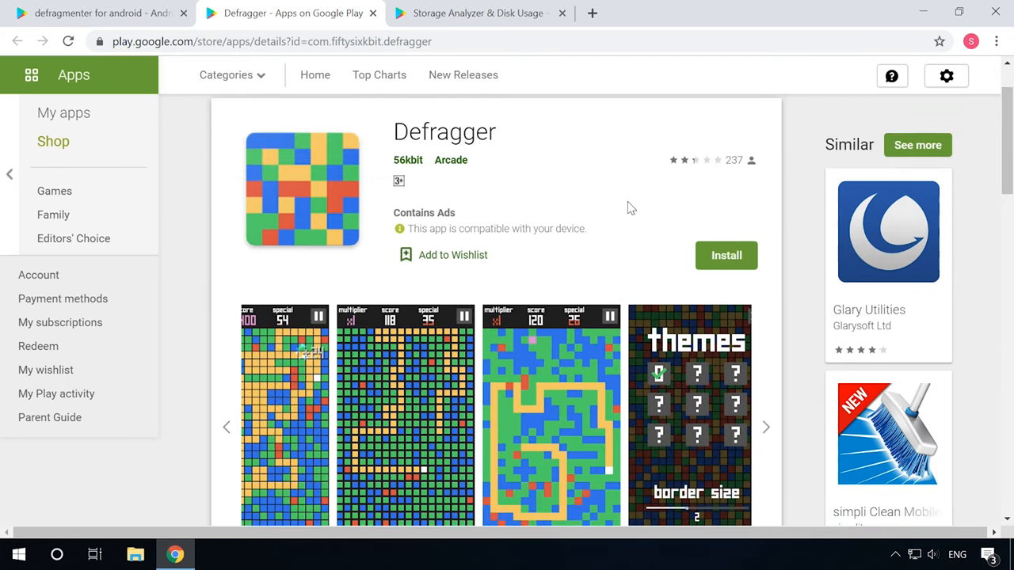
{"action": "left_click", "coordinate": [478, 13]}
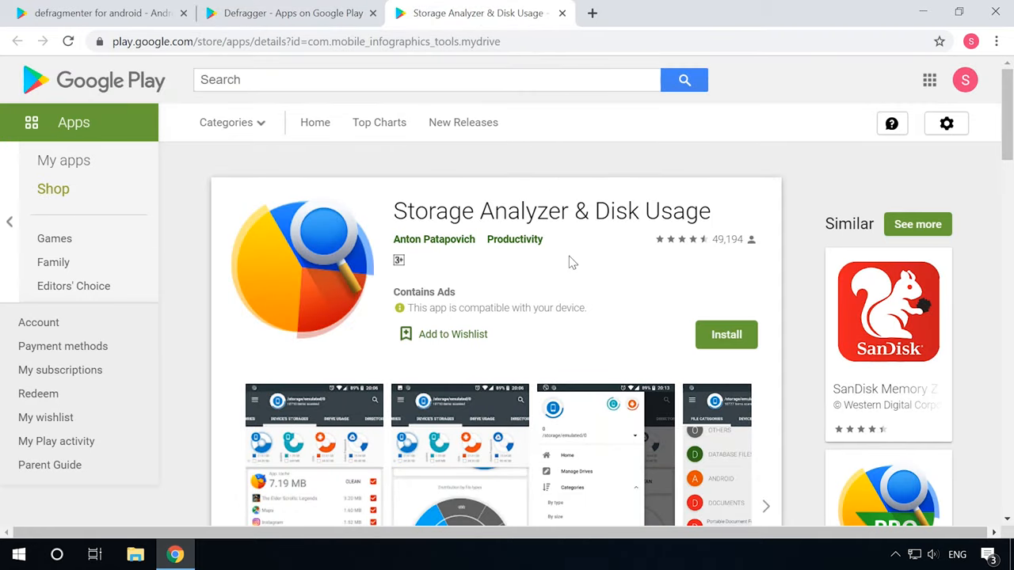
- Advance the Storage Analyzer & Disk Usage screenshot carousel to the next set
{"action": "scroll", "scroll_direction": "down", "scroll_amount": 3}
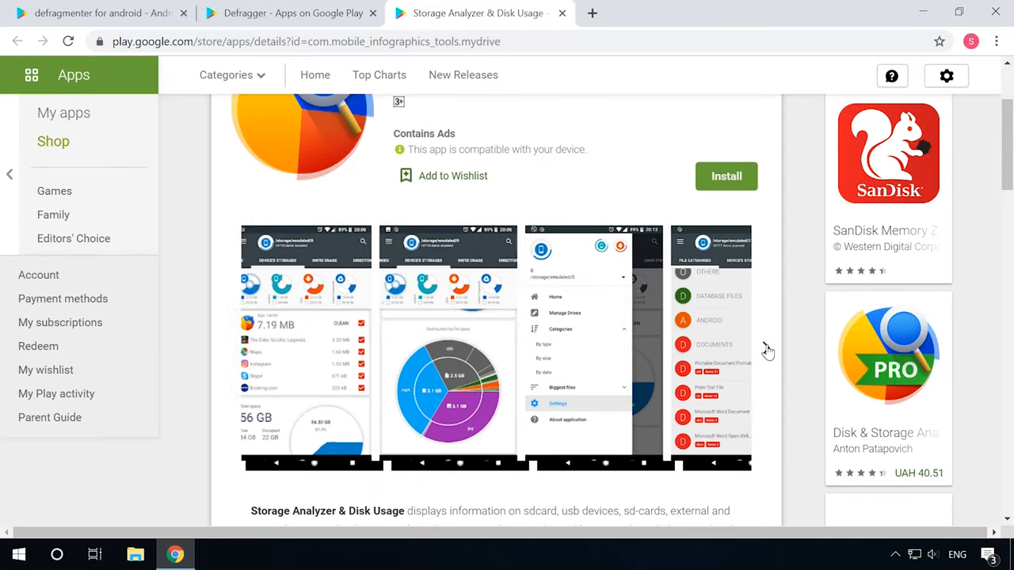
{"action": "left_click", "coordinate": [769, 348]}
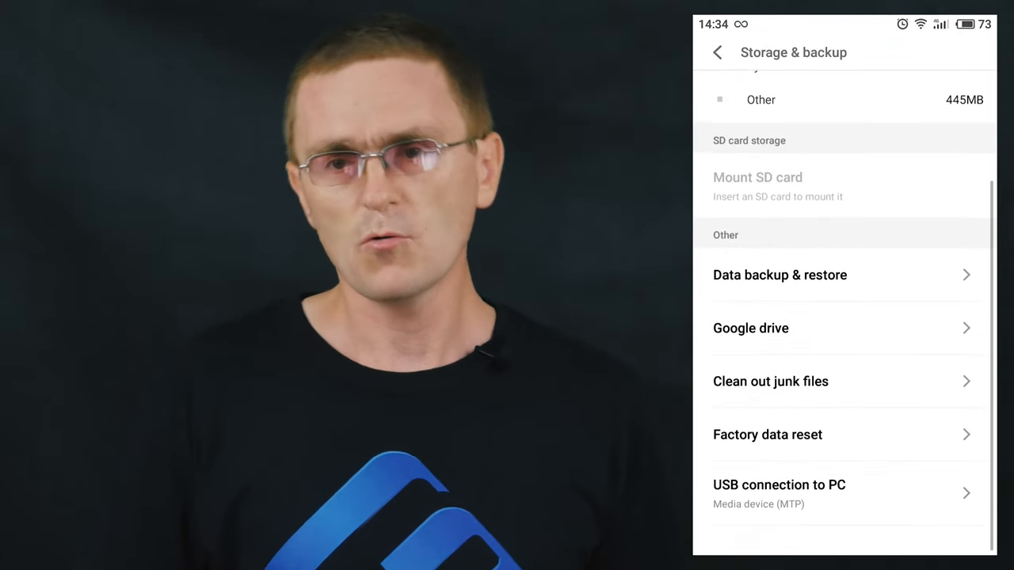
- Show the Video Browser listing by lenns on Google Play
{"action": "left_click", "coordinate": [770, 381]}
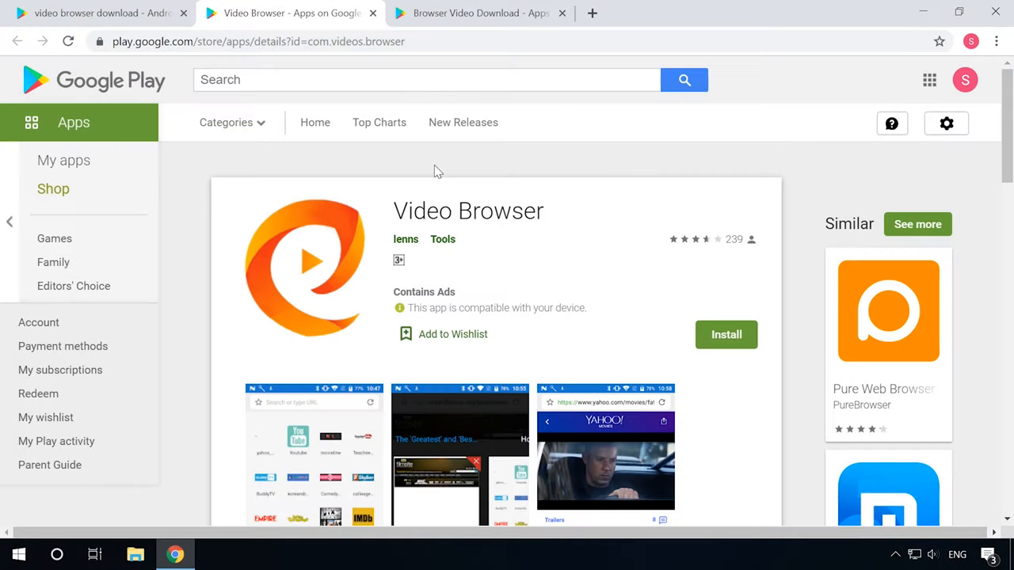
- Review the Browser Video Download listing and its next screenshots
{"action": "left_click", "coordinate": [478, 12]}
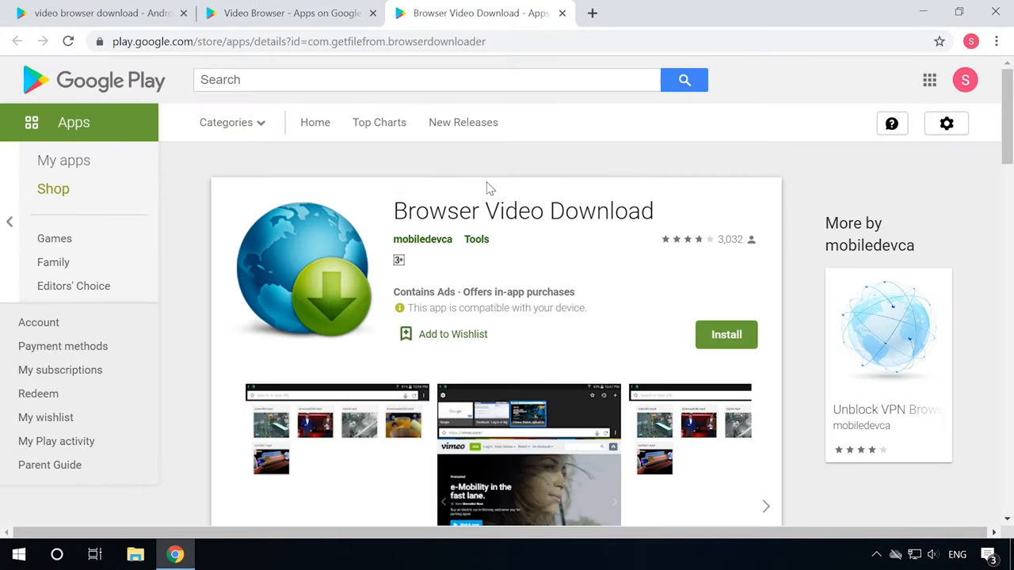
{"action": "mouse_move", "coordinate": [485, 174]}
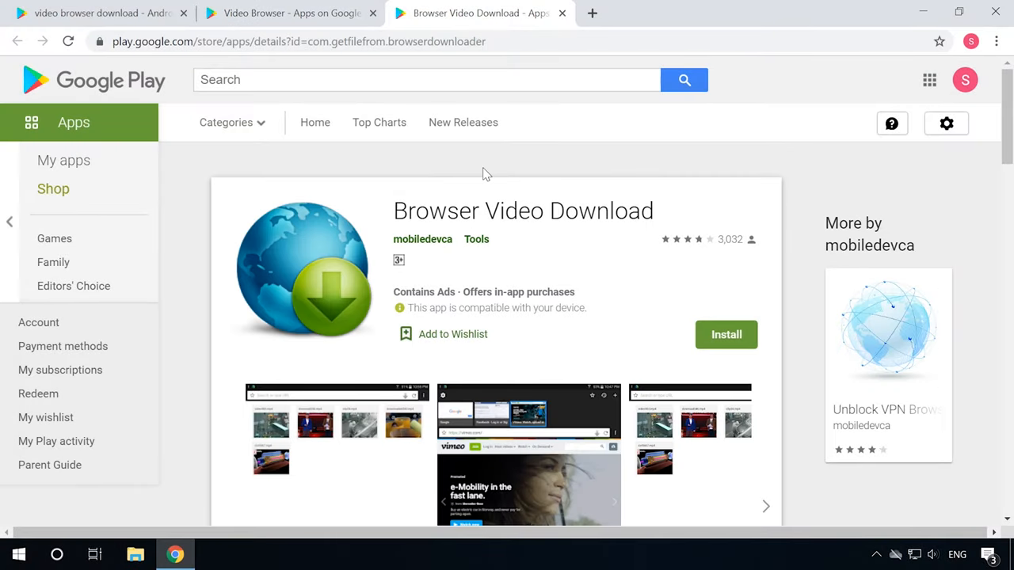
{"action": "scroll", "scroll_direction": "down", "scroll_amount": 3}
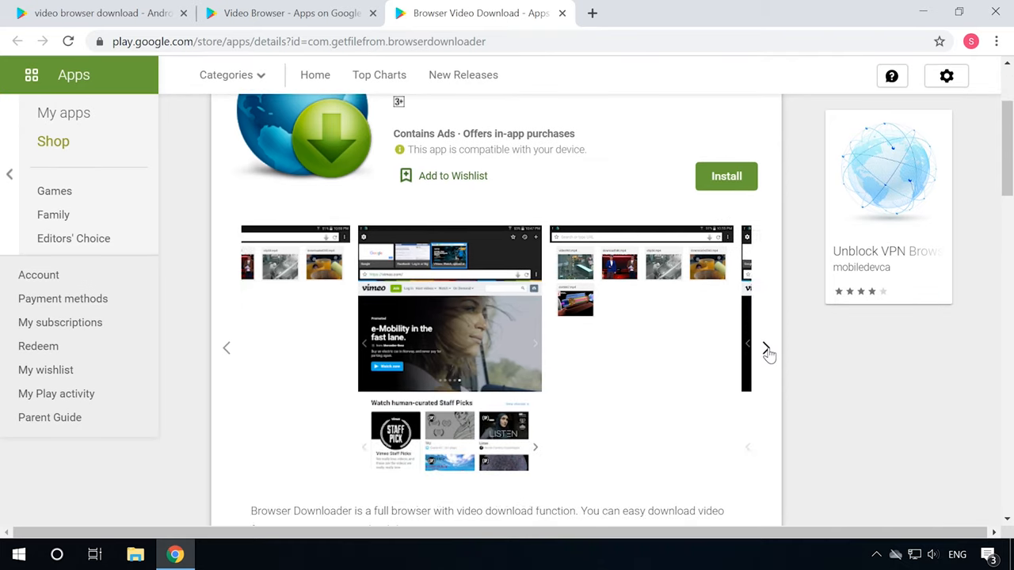
{"action": "left_click", "coordinate": [765, 348]}
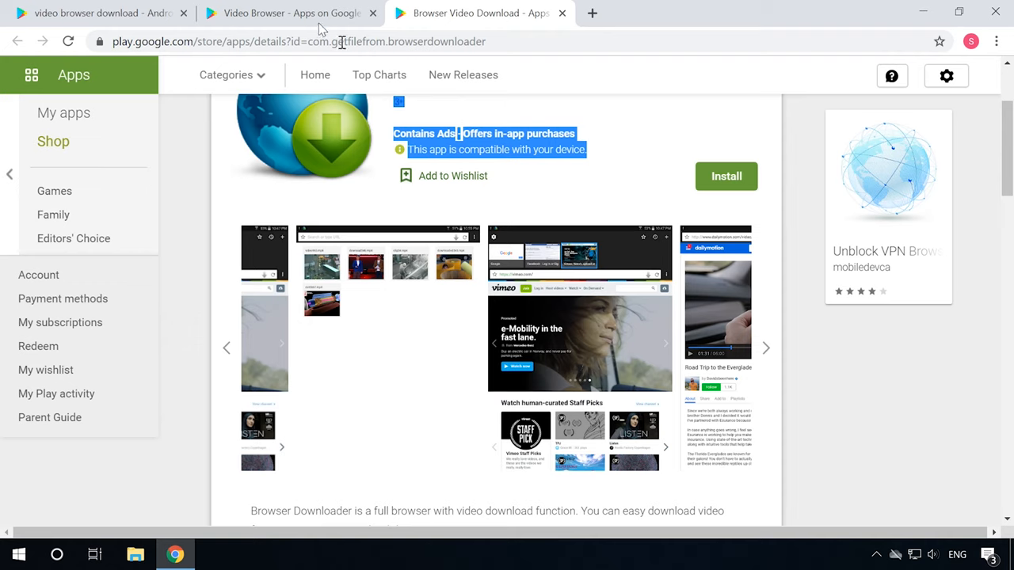
- Return to the Video Browser listing and look over its page content
{"action": "left_click", "coordinate": [288, 12]}
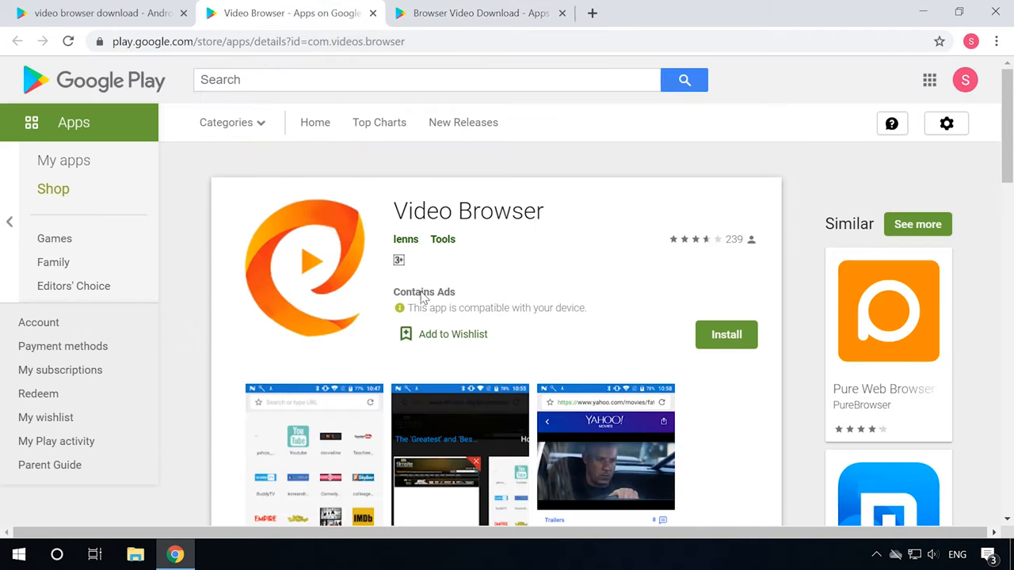
{"action": "scroll", "scroll_direction": "down", "scroll_amount": 3}
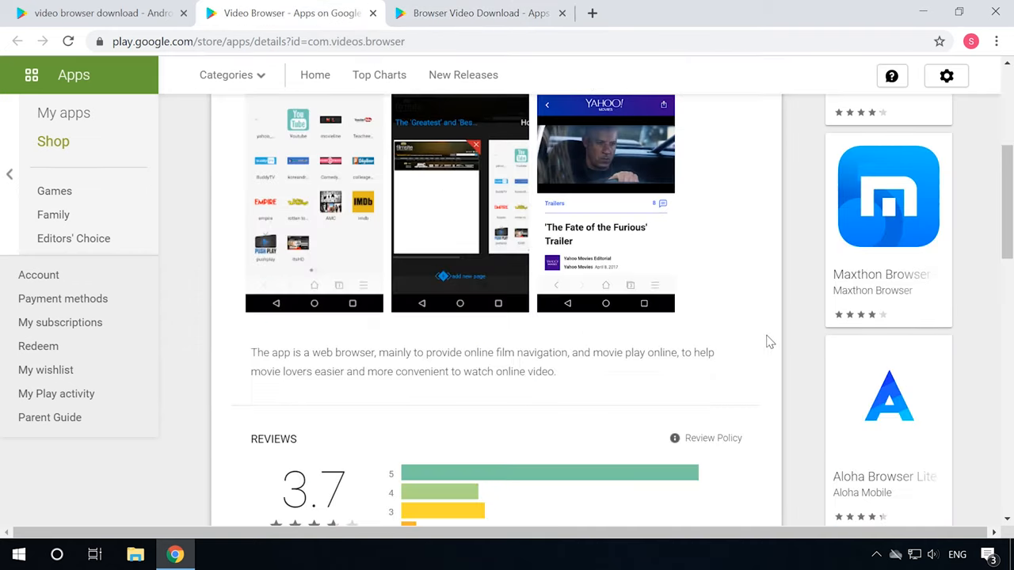
{"action": "scroll", "scroll_direction": "up", "scroll_amount": 3}
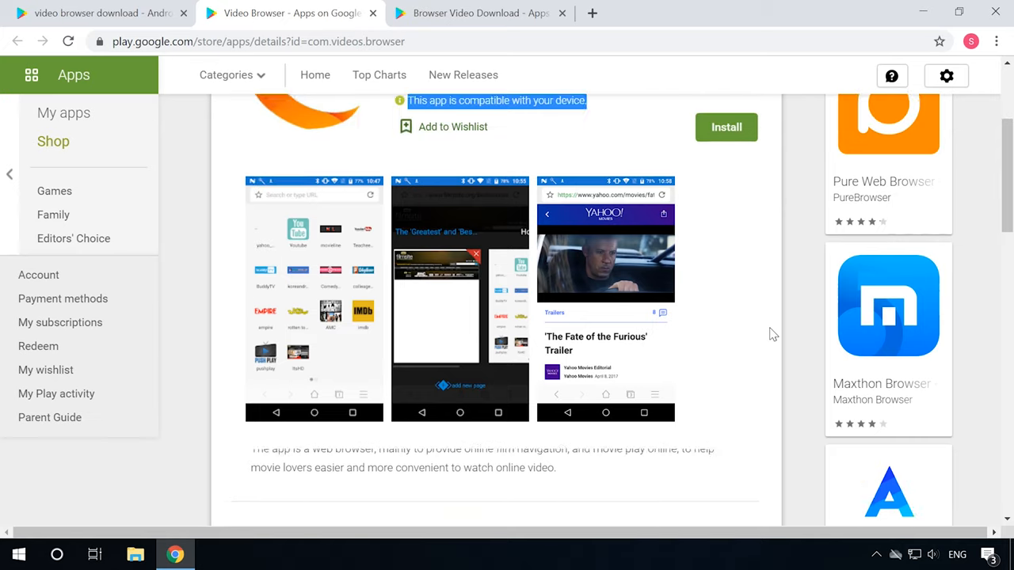
{"action": "scroll", "scroll_direction": "up", "scroll_amount": 3}
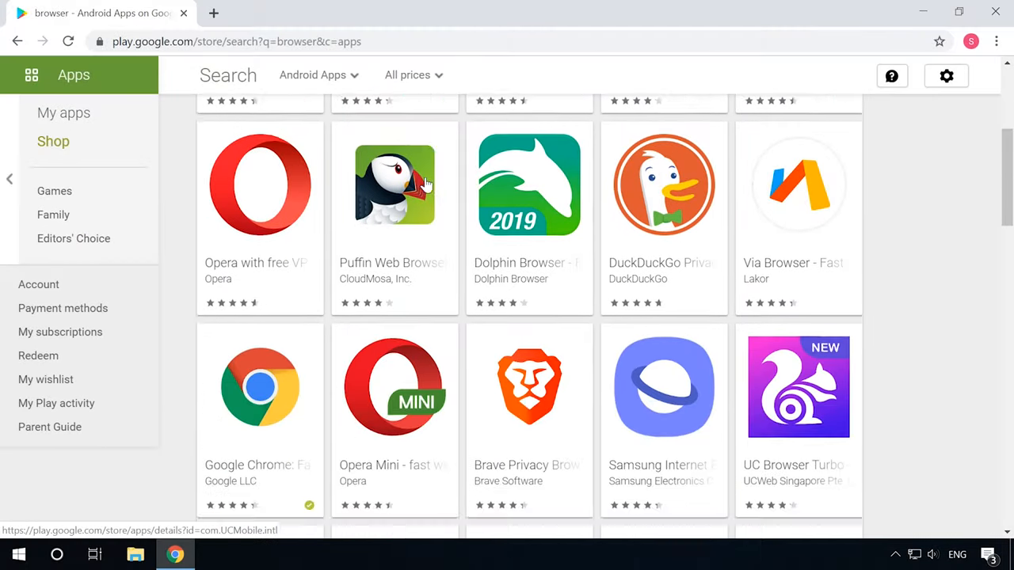
- Find Google Chrome: Fast & Secure among the browser results and open its listing
{"action": "scroll", "scroll_direction": "down", "scroll_amount": 3}
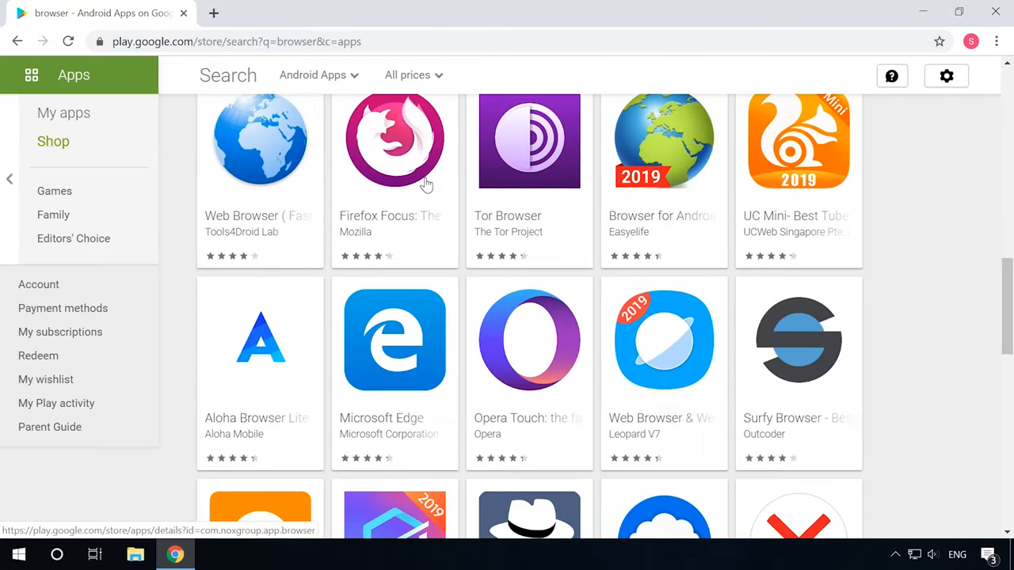
{"action": "scroll", "scroll_direction": "down", "scroll_amount": 3}
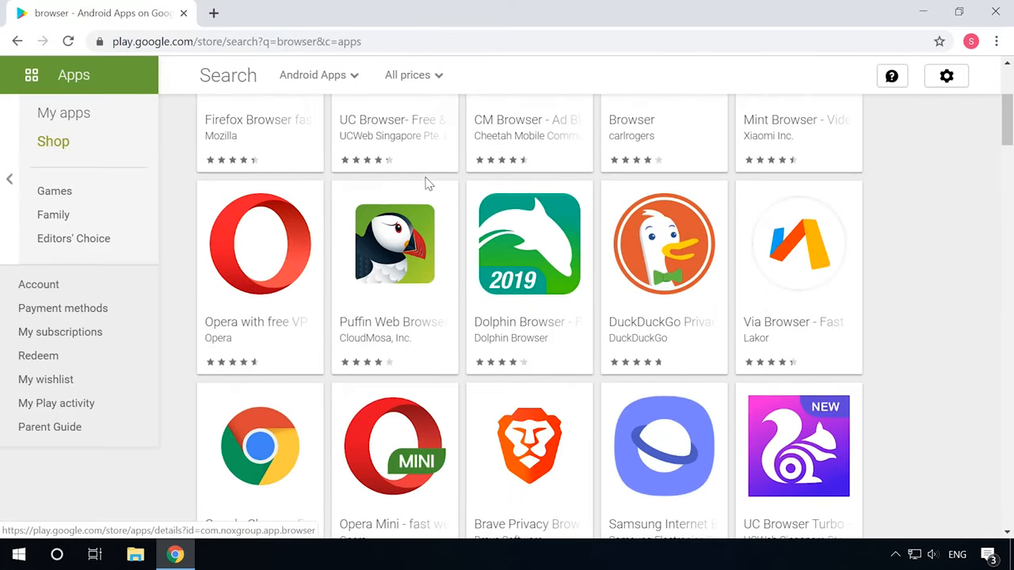
{"action": "scroll", "scroll_direction": "down", "scroll_amount": 3}
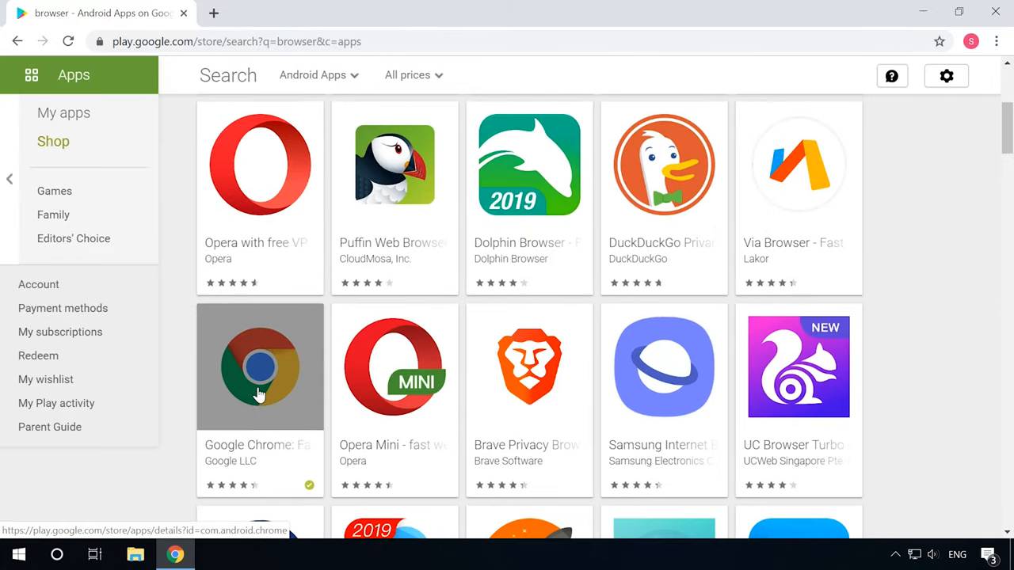
{"action": "left_click", "coordinate": [260, 366]}
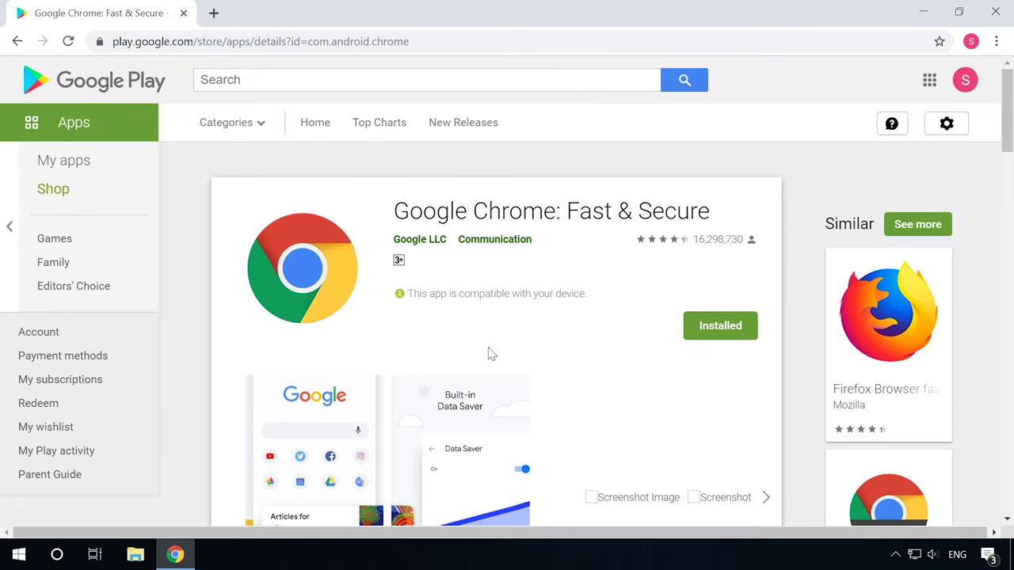
- Browse two further sets of Chrome's feature screenshots on its listing
{"action": "scroll", "scroll_direction": "down", "scroll_amount": 3}
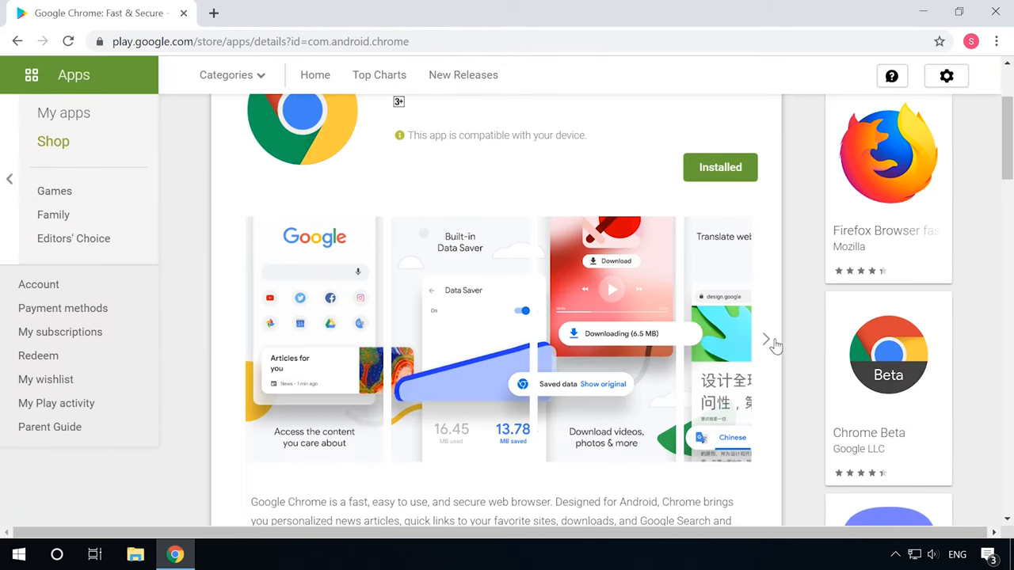
{"action": "left_click", "coordinate": [766, 339]}
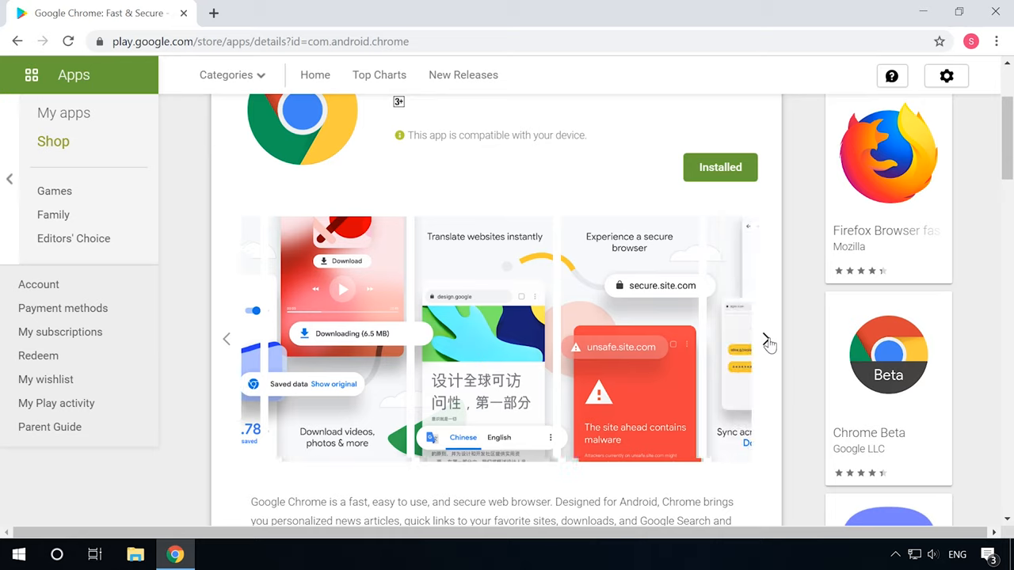
{"action": "left_click", "coordinate": [768, 339]}
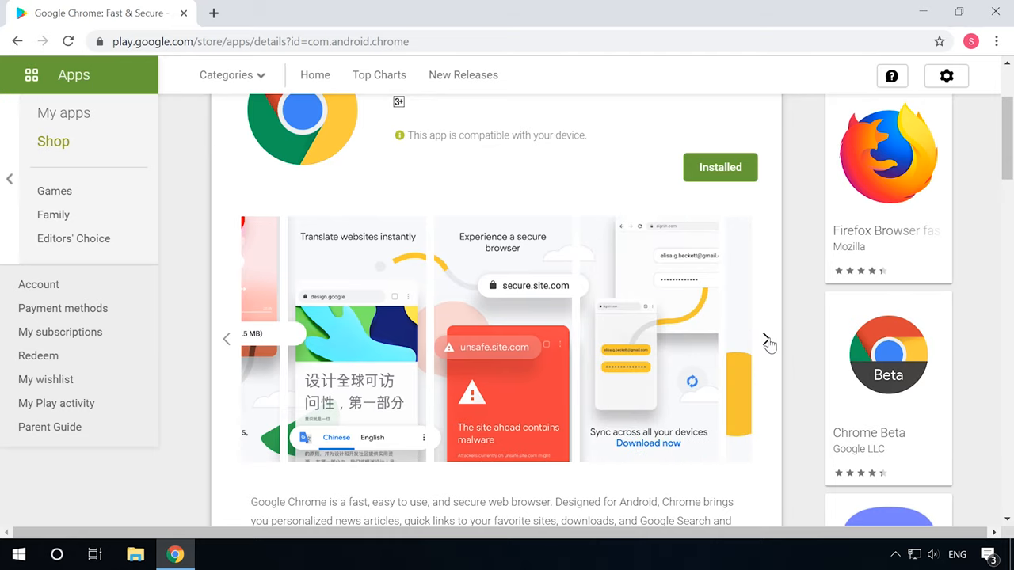
{"action": "scroll", "scroll_direction": "up", "scroll_amount": 3}
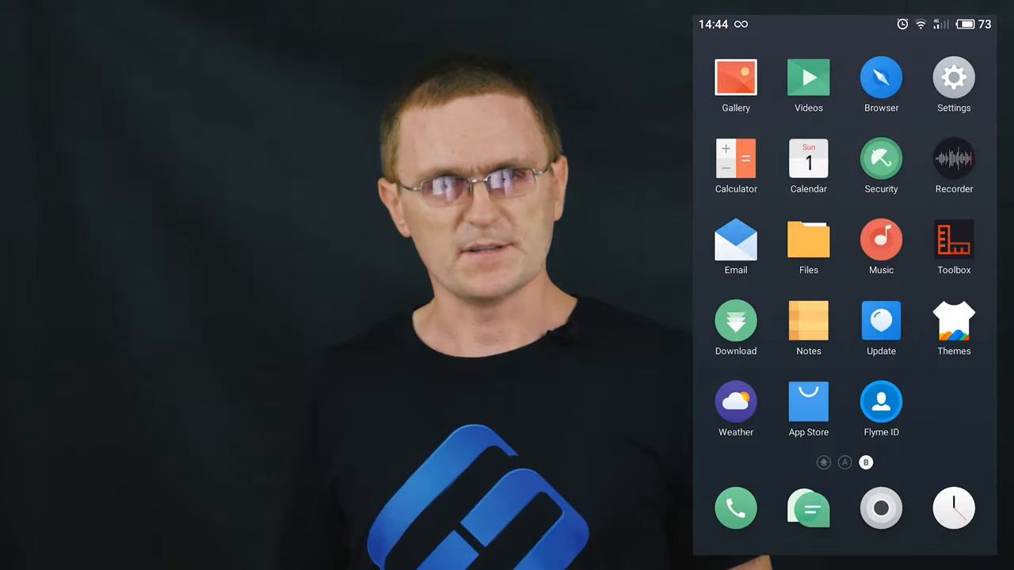
- Reach the All apps list in the phone's Settings
{"action": "left_click", "coordinate": [953, 79]}
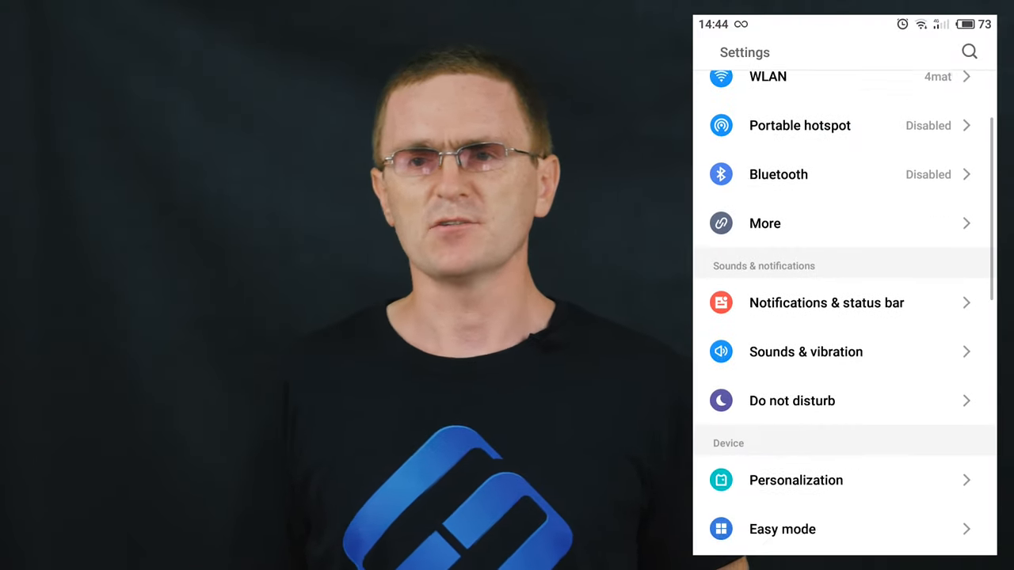
{"action": "scroll", "scroll_direction": "down", "scroll_amount": 3}
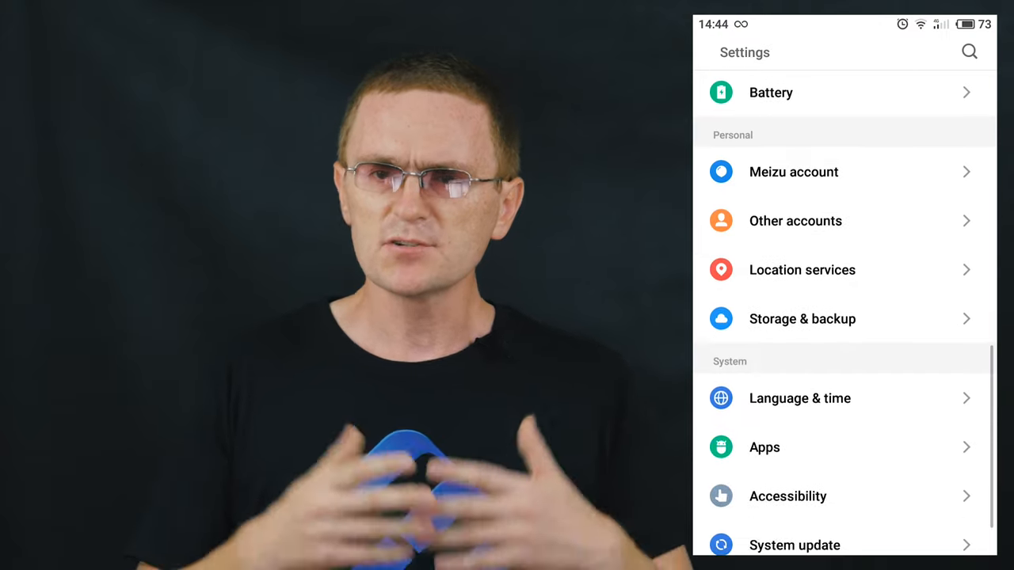
{"action": "left_click", "coordinate": [764, 446]}
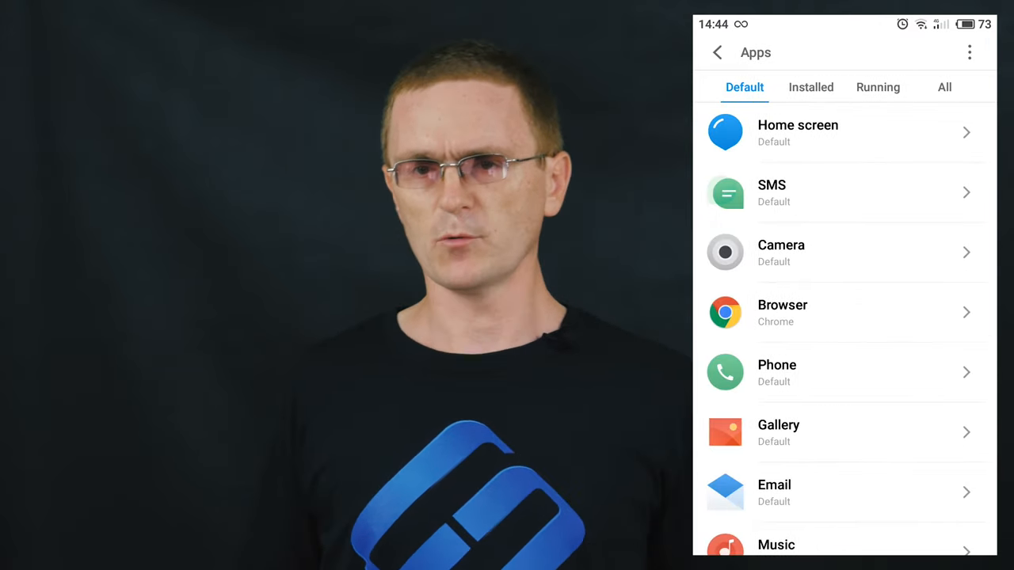
{"action": "left_click", "coordinate": [944, 88]}
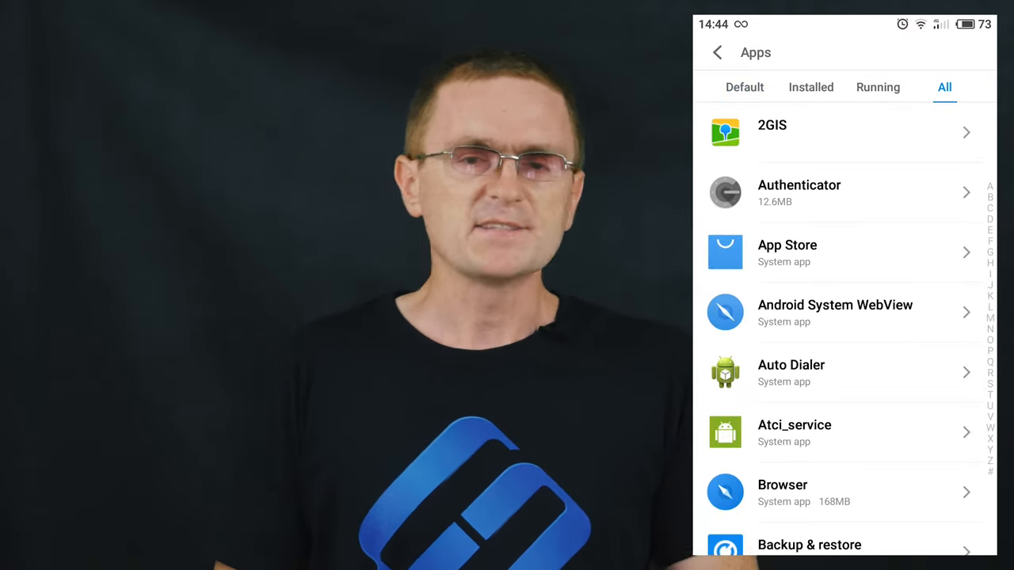
- Start uninstalling 2GIS from its app info screen
{"action": "left_click", "coordinate": [843, 133]}
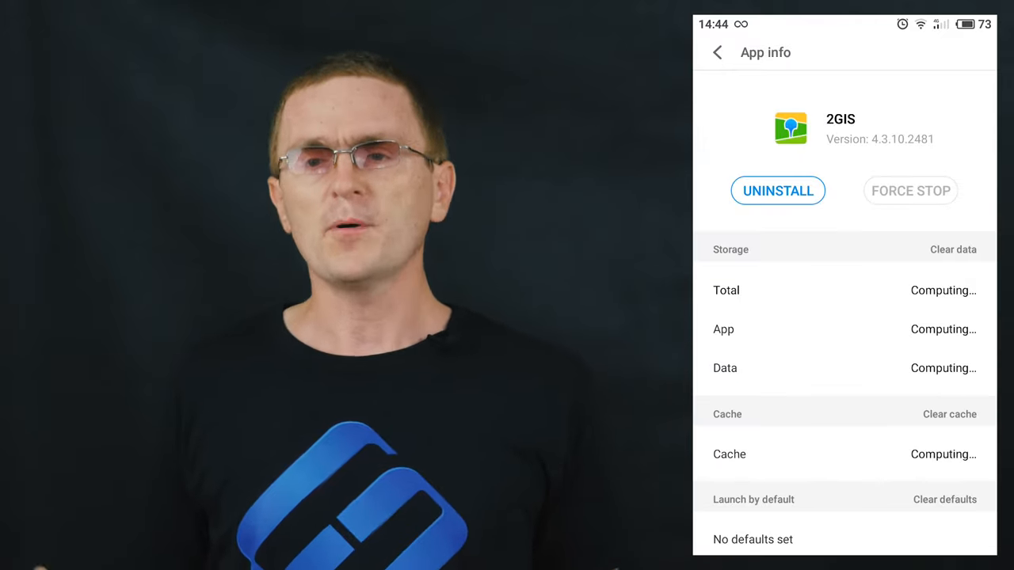
{"action": "left_click", "coordinate": [777, 190]}
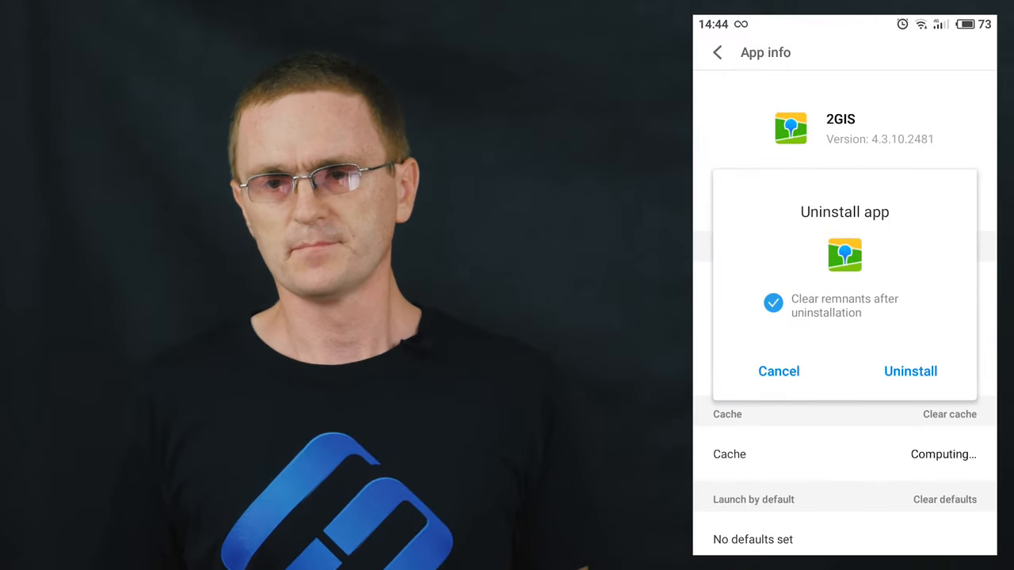